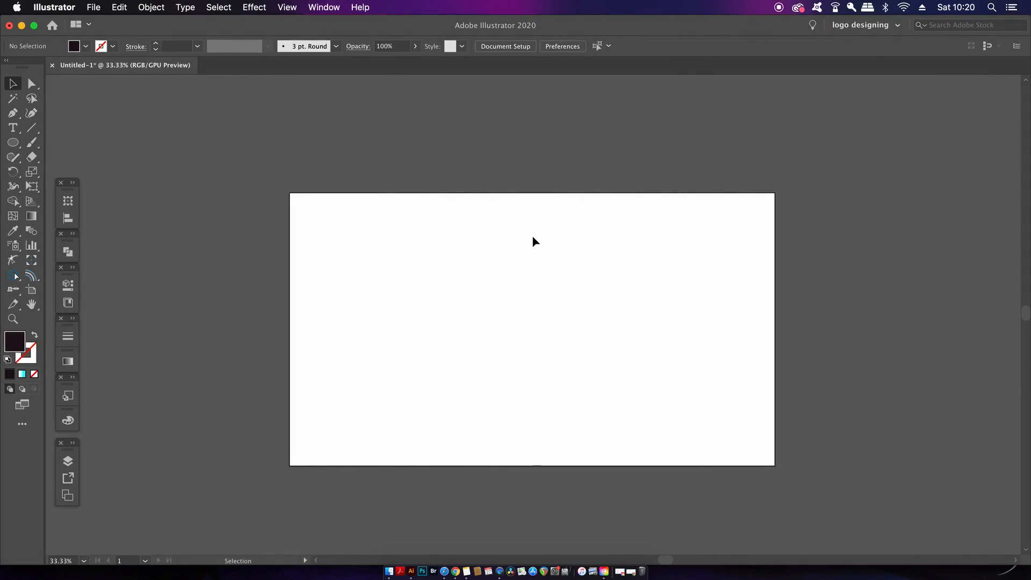
{"action": "mouse_move", "coordinate": [297, 123]}
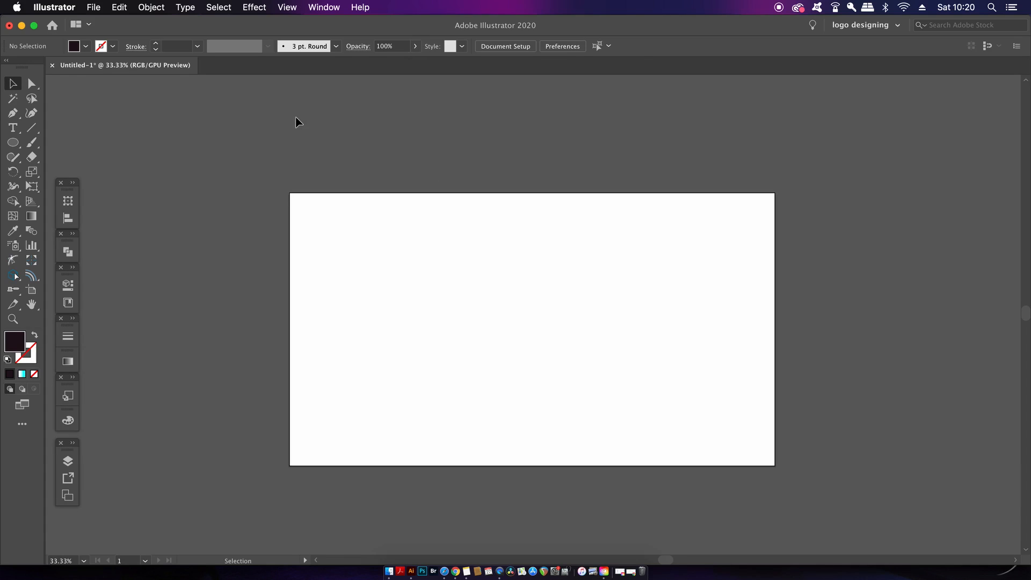
Step: Choose a very dark navy in the Color Picker as the fill colour
{"action": "left_click", "coordinate": [119, 8]}
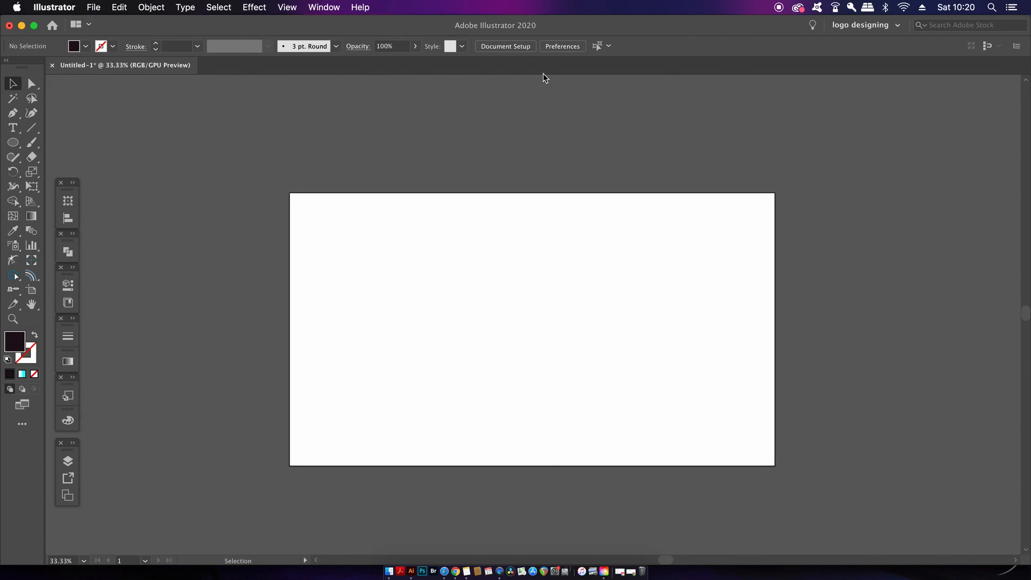
{"action": "mouse_move", "coordinate": [769, 151]}
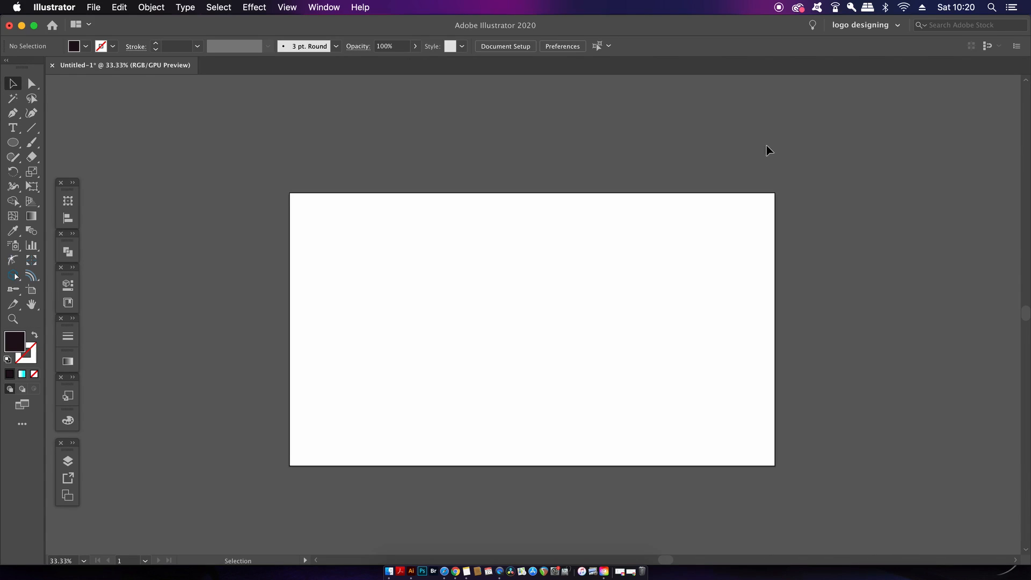
{"action": "mouse_move", "coordinate": [986, 46]}
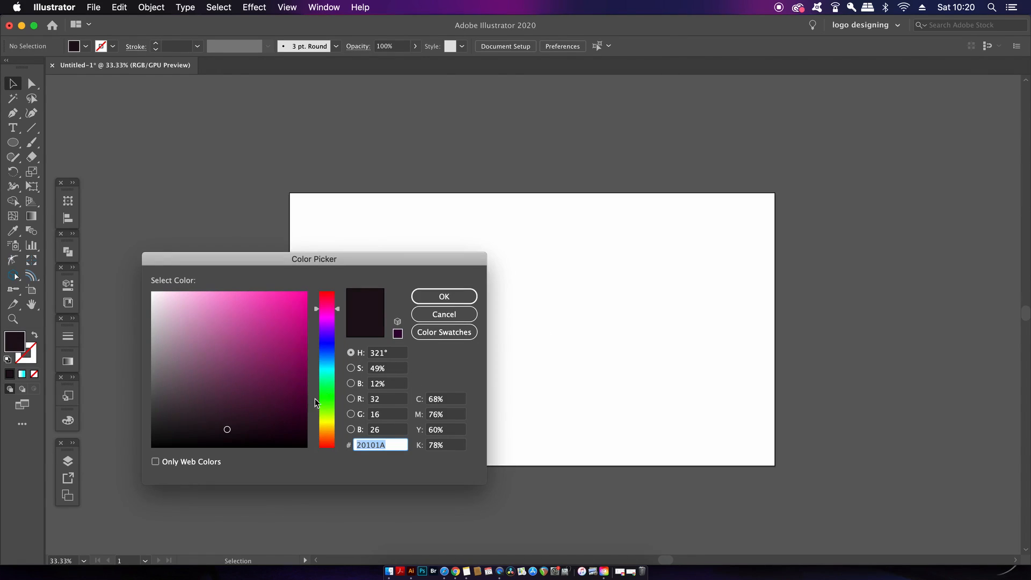
{"action": "left_click", "coordinate": [277, 383]}
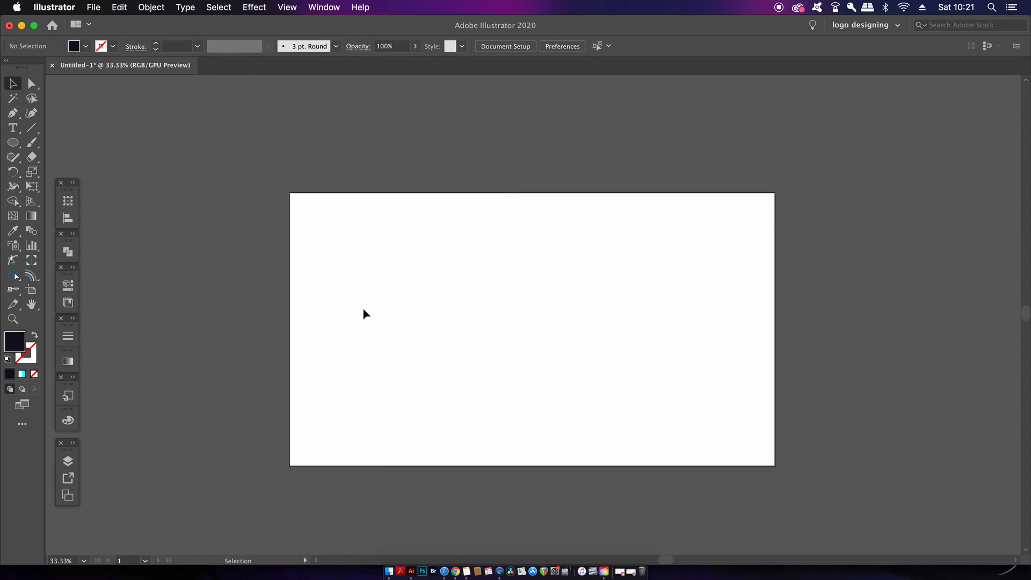
Step: Draw a dark navy rectangle over the whole artboard and confirm Document Raster Effects Settings
{"action": "left_click", "coordinate": [13, 143]}
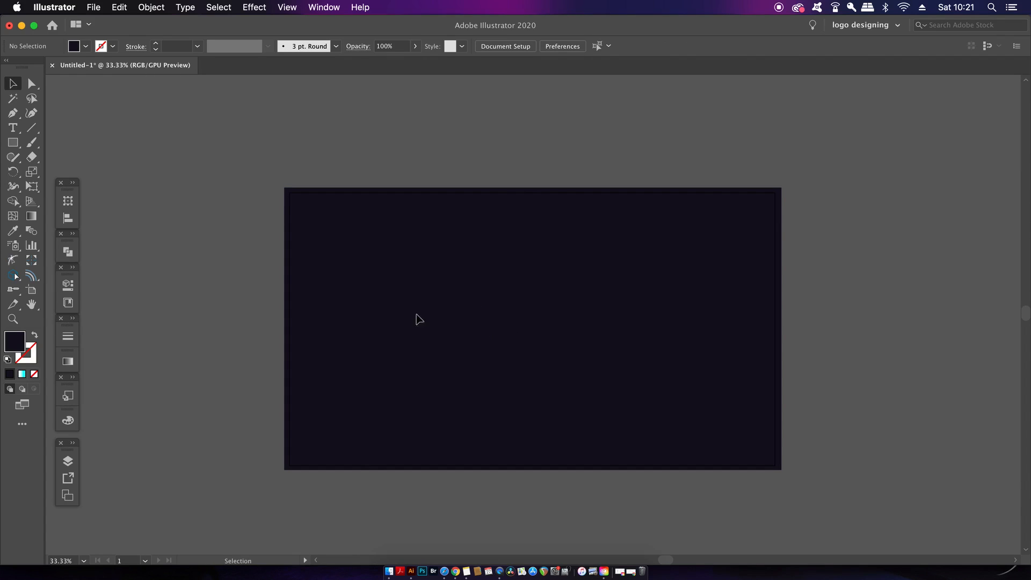
{"action": "mouse_move", "coordinate": [490, 341]}
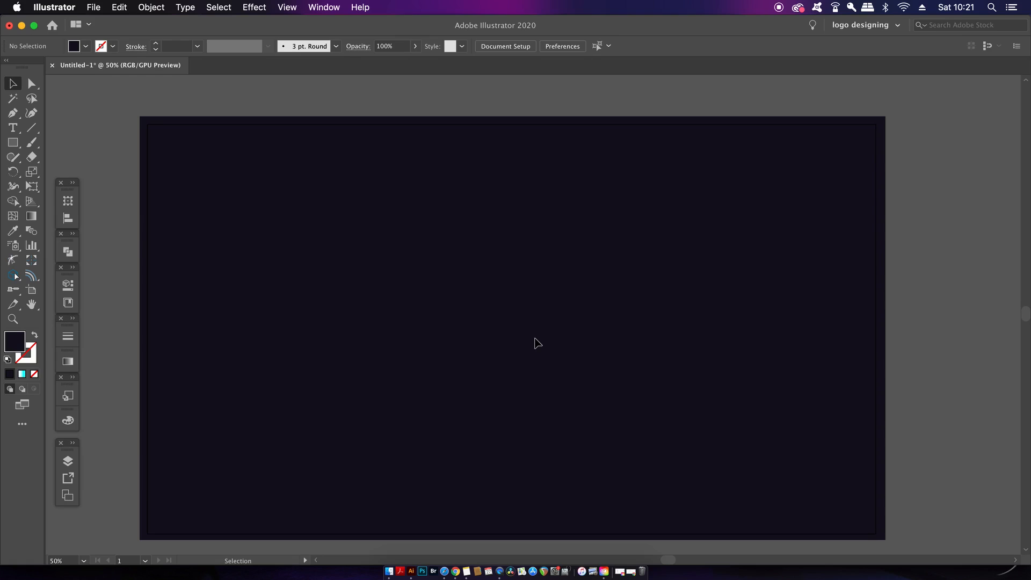
{"action": "left_click", "coordinate": [254, 8]}
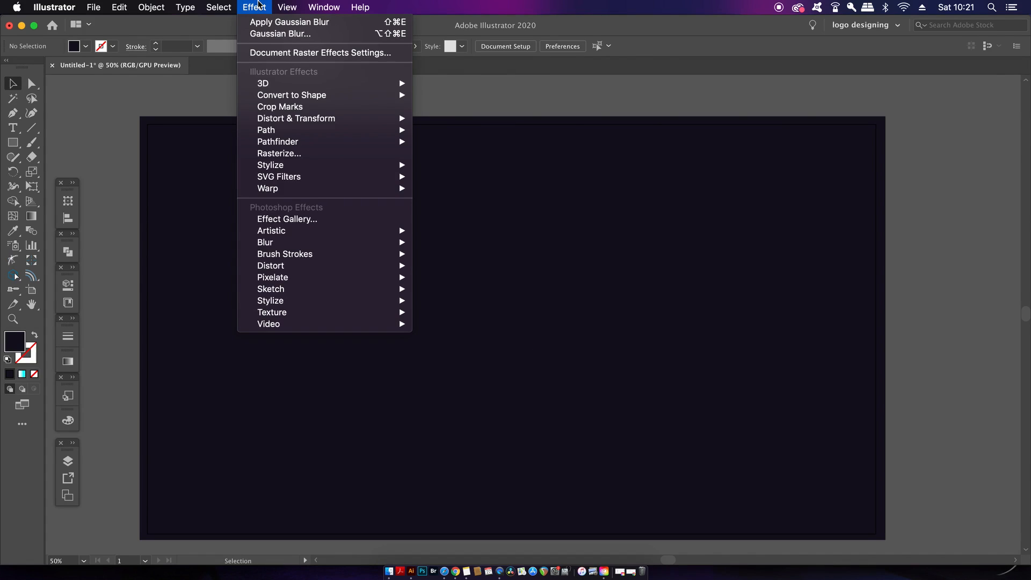
{"action": "left_click", "coordinate": [320, 52]}
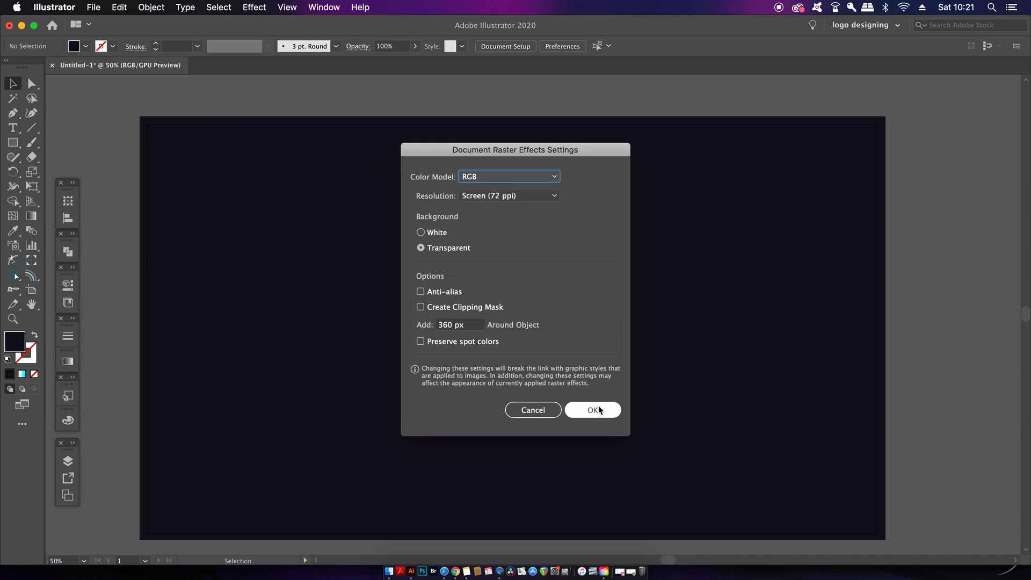
{"action": "left_click", "coordinate": [591, 409]}
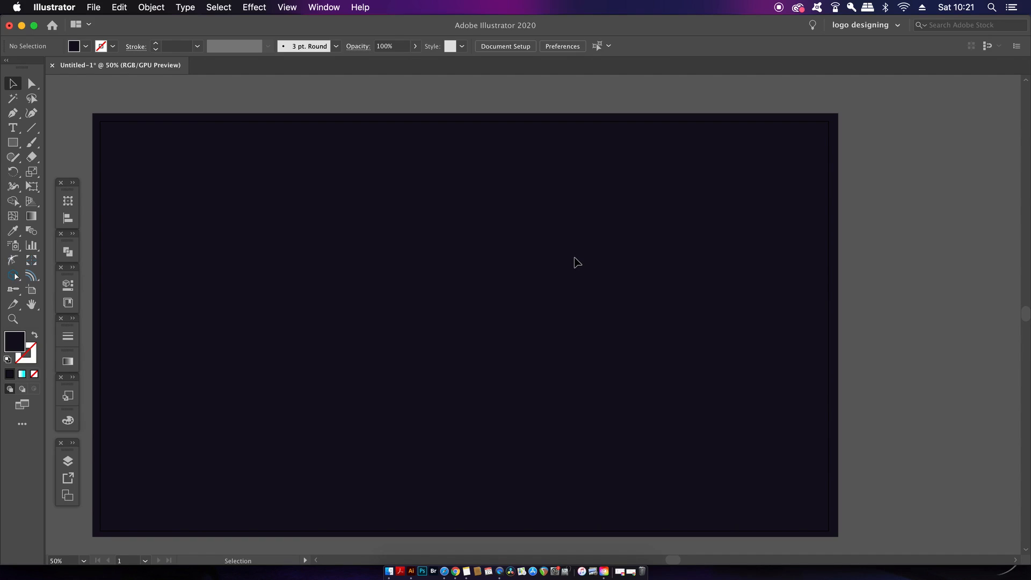
Step: Draw a large circle with the Ellipse tool and show its Appearance panel
{"action": "left_click", "coordinate": [13, 141]}
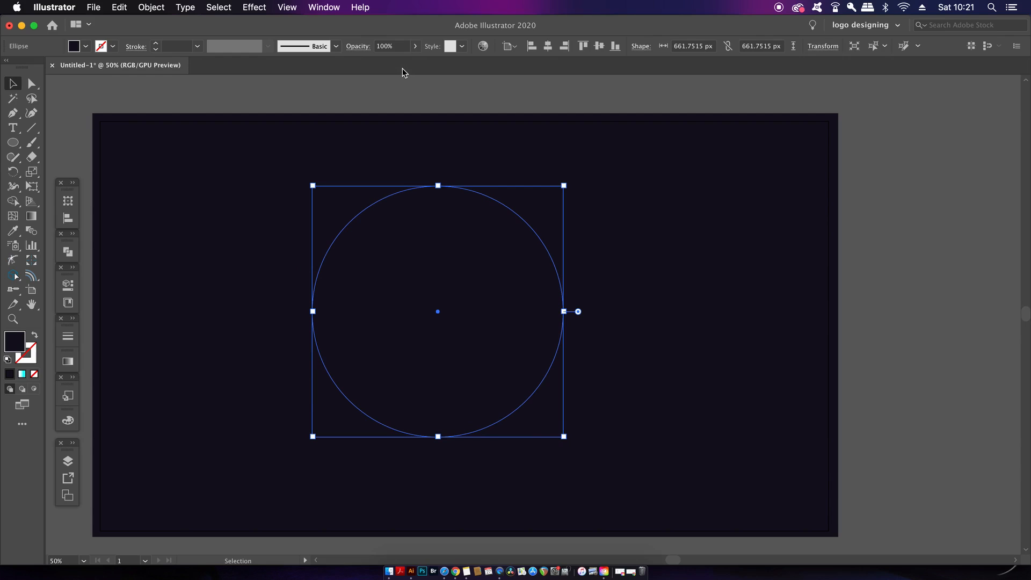
{"action": "left_click", "coordinate": [323, 7]}
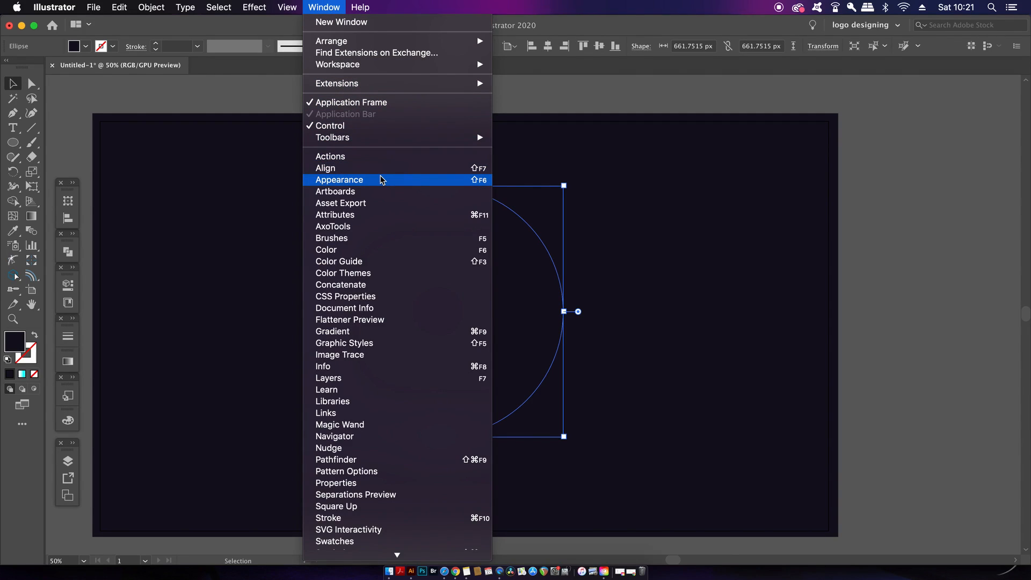
{"action": "left_click", "coordinate": [339, 179]}
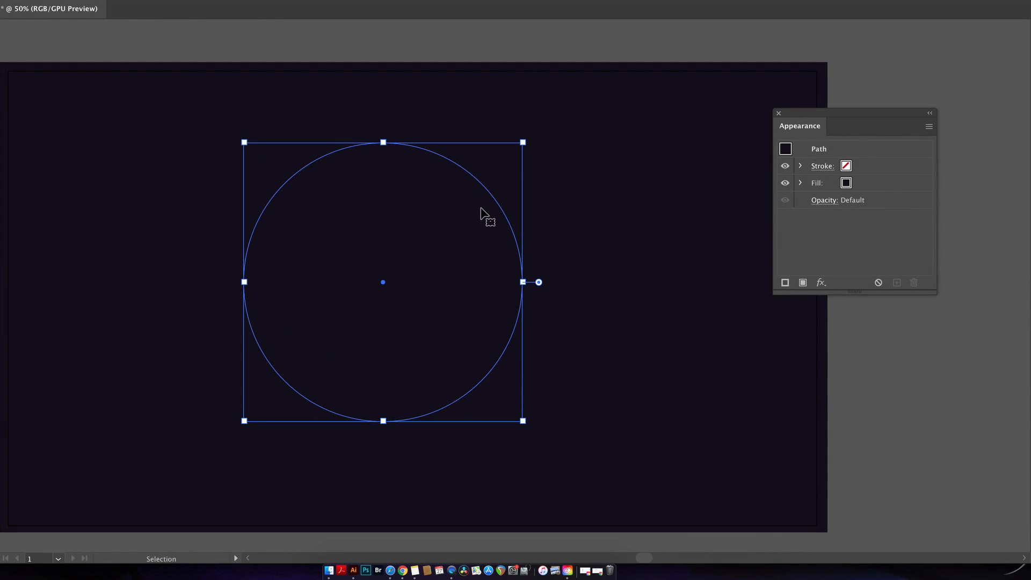
Step: Add a new 10 pt stroke to the circle in cyan 00DBFF
{"action": "left_click", "coordinate": [929, 127]}
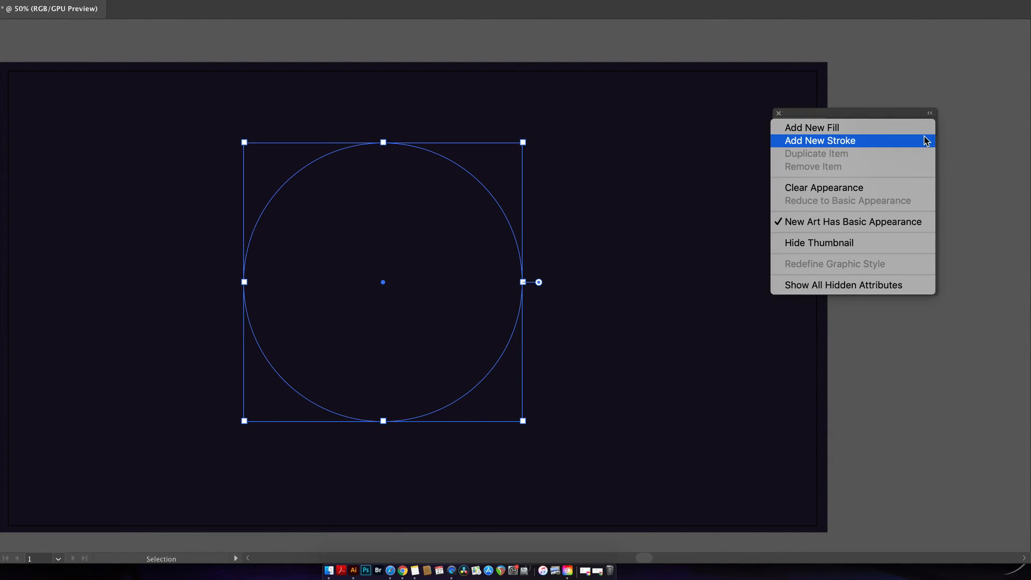
{"action": "left_click", "coordinate": [819, 140]}
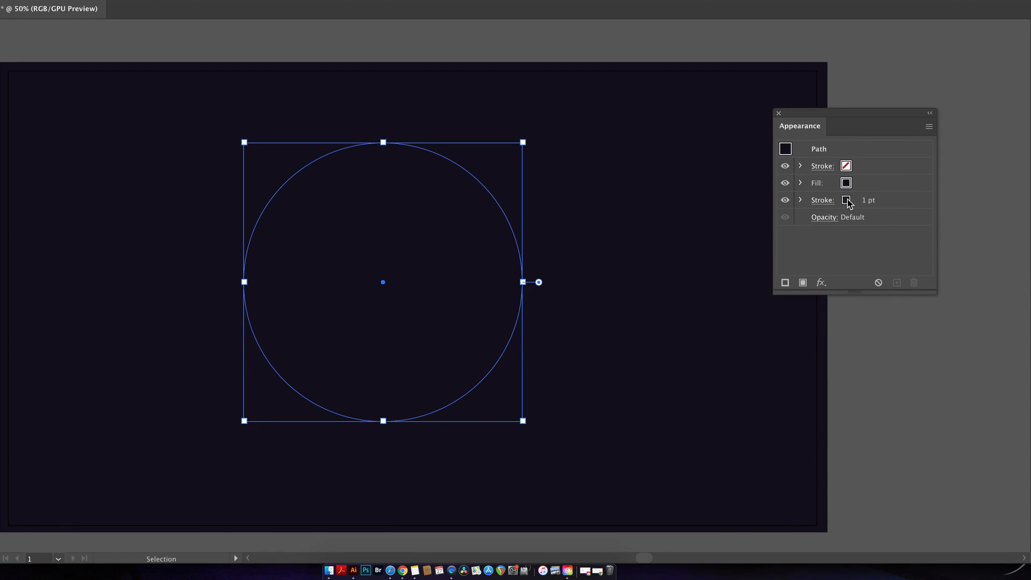
{"action": "left_click", "coordinate": [846, 200]}
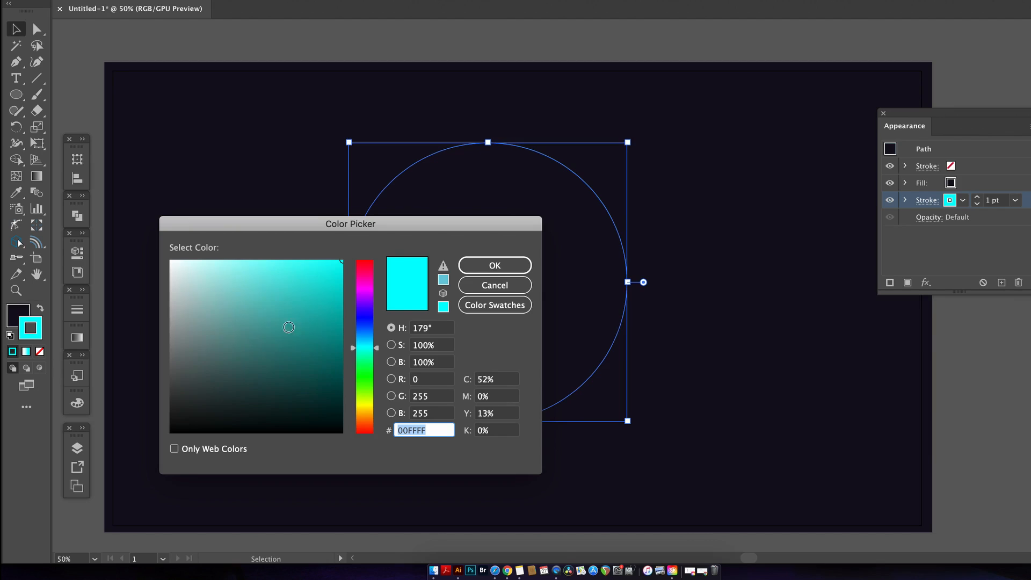
{"action": "left_click", "coordinate": [365, 345]}
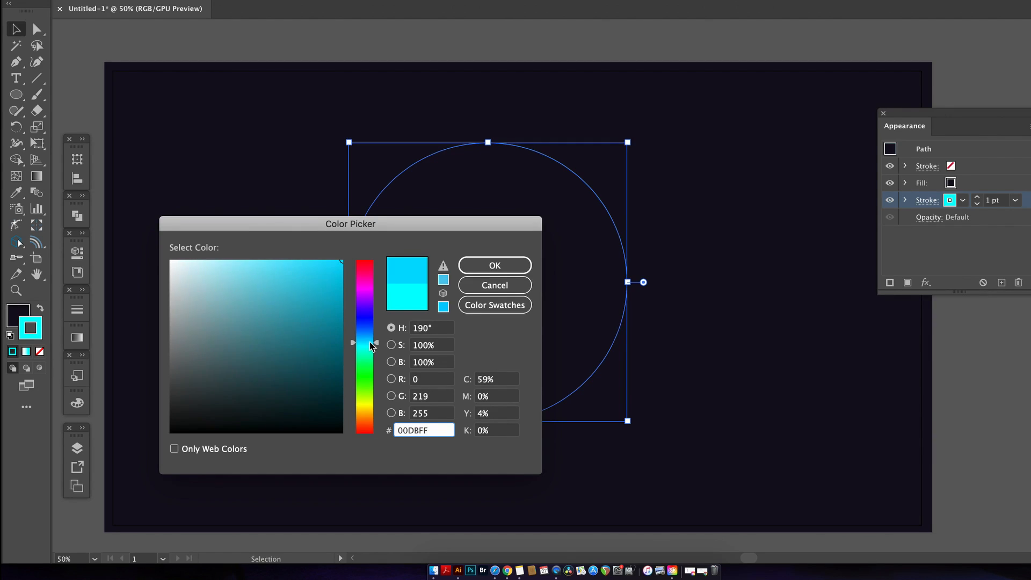
{"action": "left_click", "coordinate": [341, 258]}
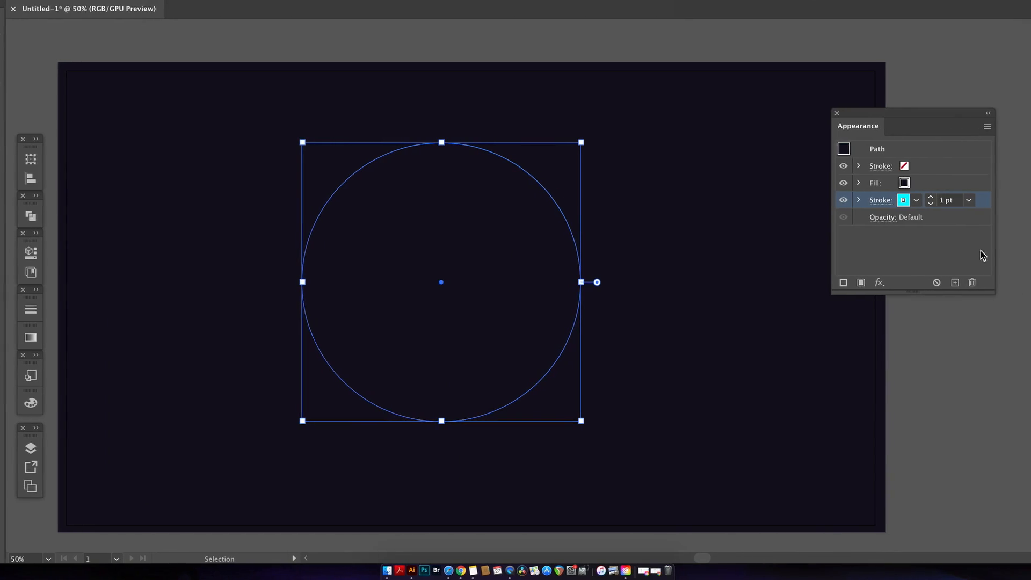
{"action": "left_click", "coordinate": [930, 198]}
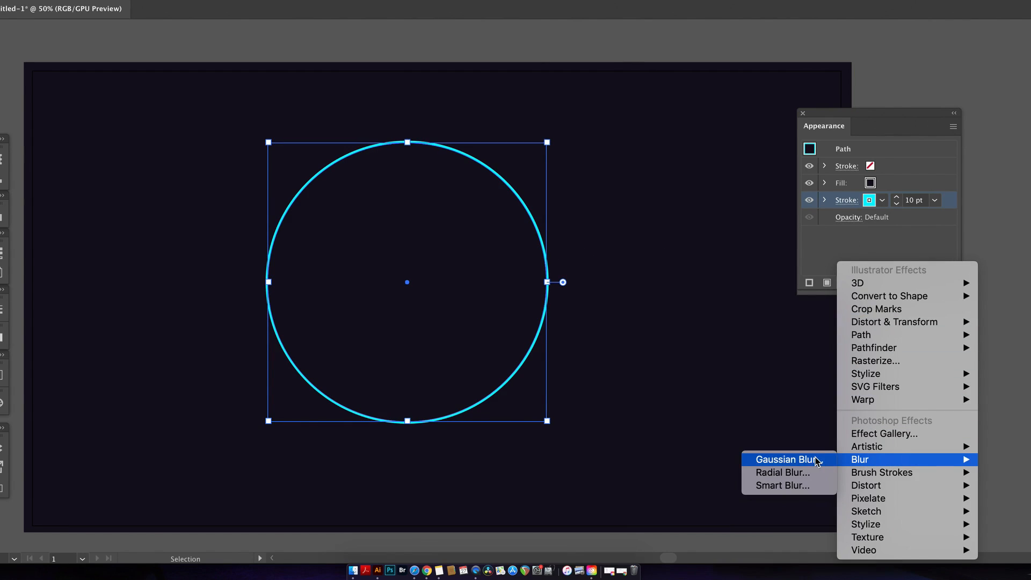
Step: Blur the cyan stroke with a Gaussian Blur of about 37 px
{"action": "left_click", "coordinate": [787, 458]}
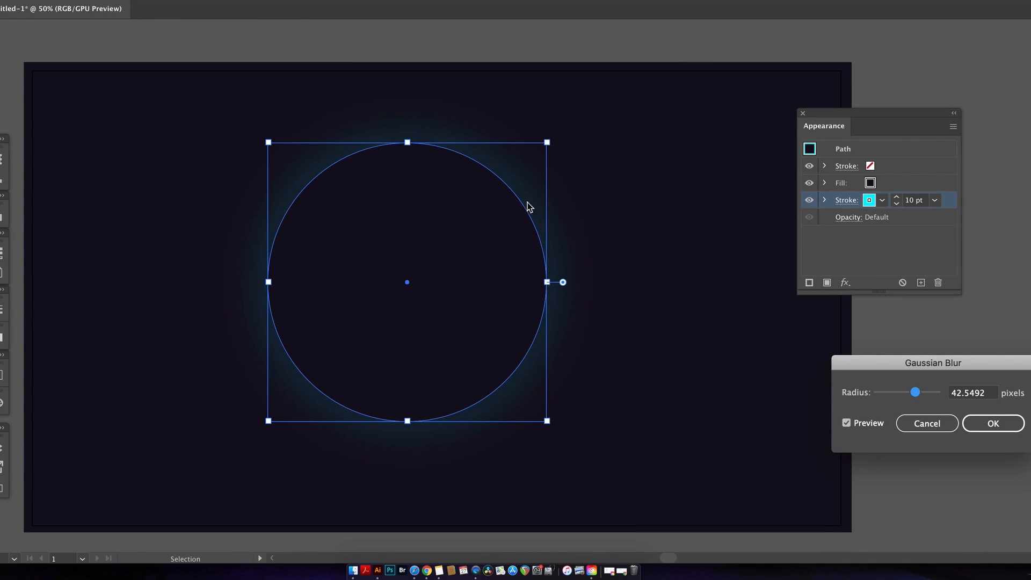
{"action": "left_click_drag", "start_coordinate": [920, 392], "coordinate": [914, 392]}
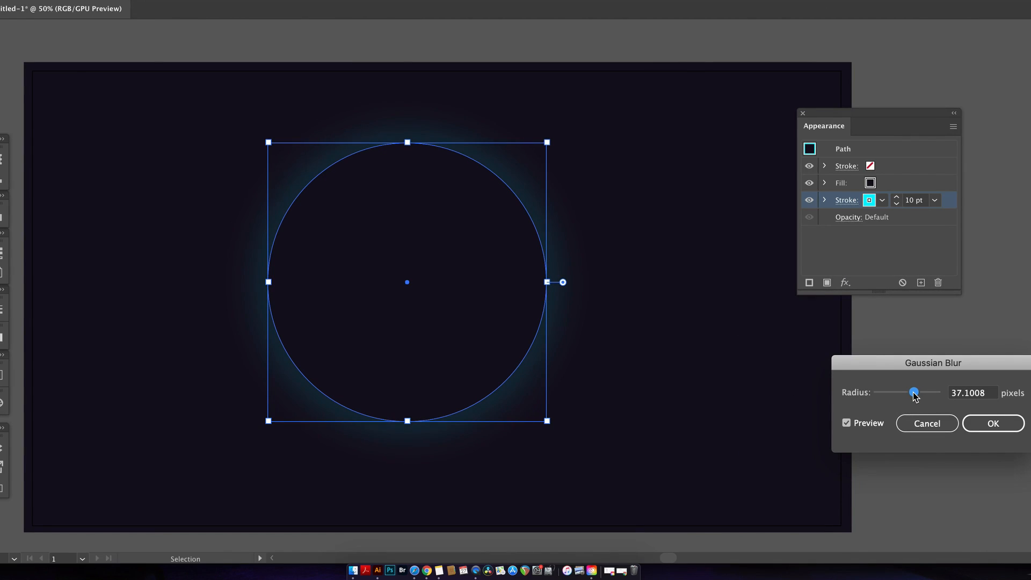
{"action": "left_click", "coordinate": [991, 423]}
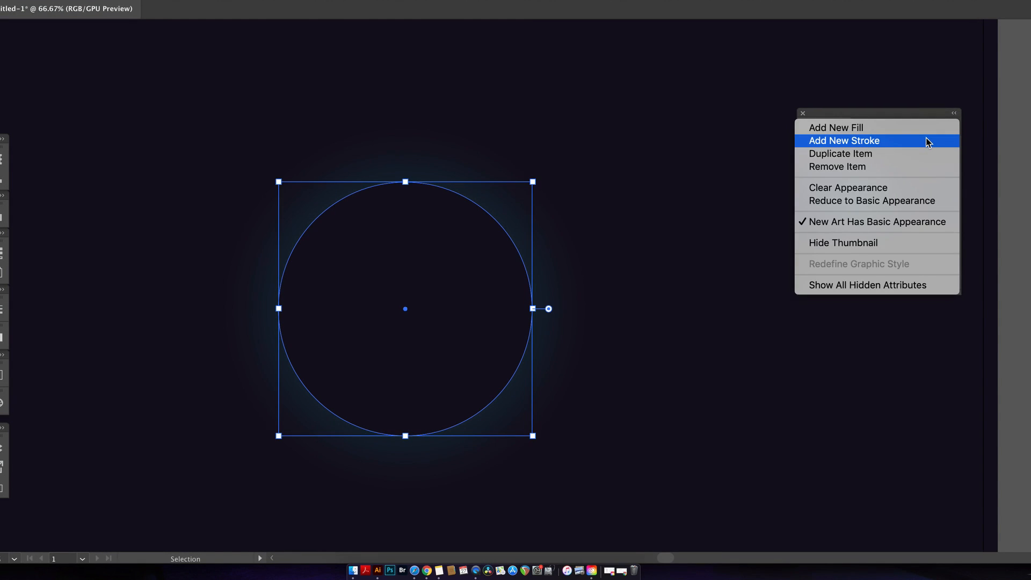
Step: Add a second stroke to the circle, white and thinned to 1 pt
{"action": "left_click", "coordinate": [844, 140]}
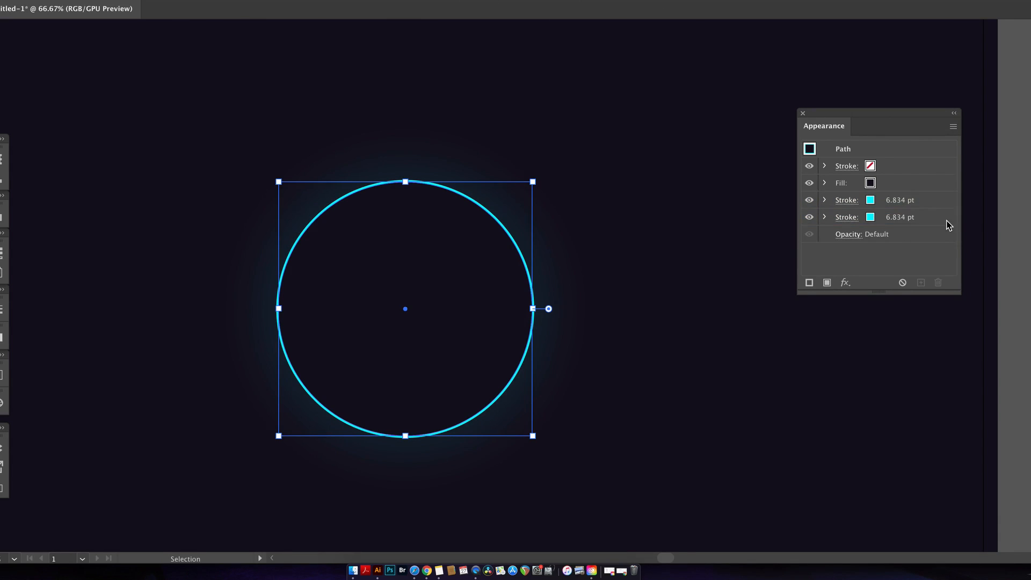
{"action": "left_click", "coordinate": [847, 217]}
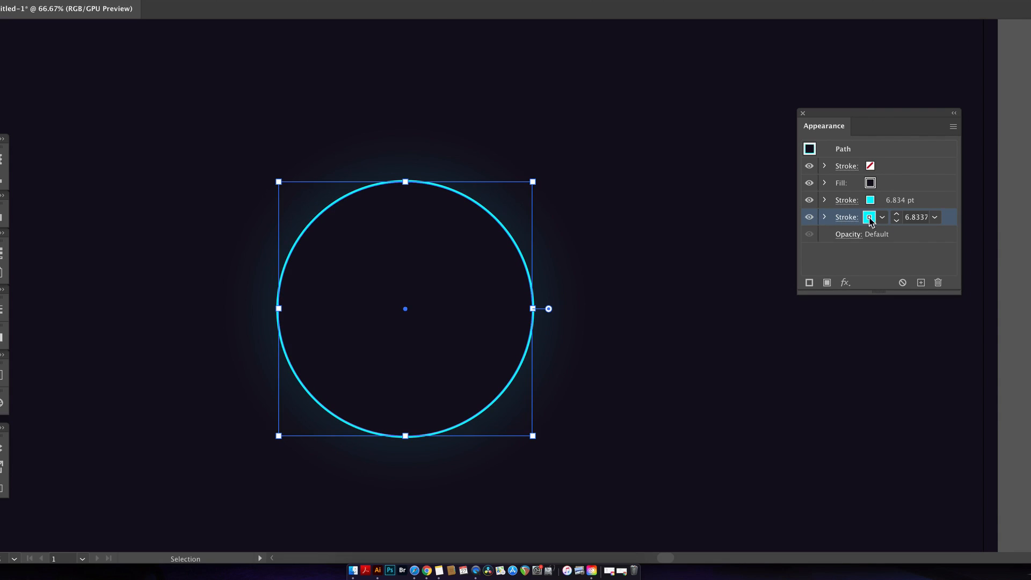
{"action": "left_click", "coordinate": [871, 217]}
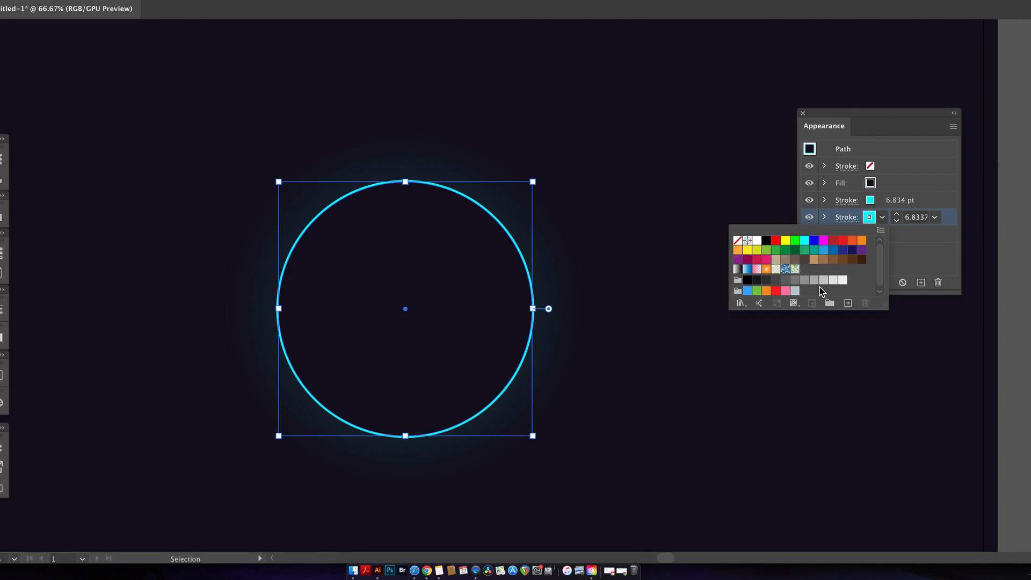
{"action": "left_click", "coordinate": [843, 279]}
{"action": "type", "text": "2"}
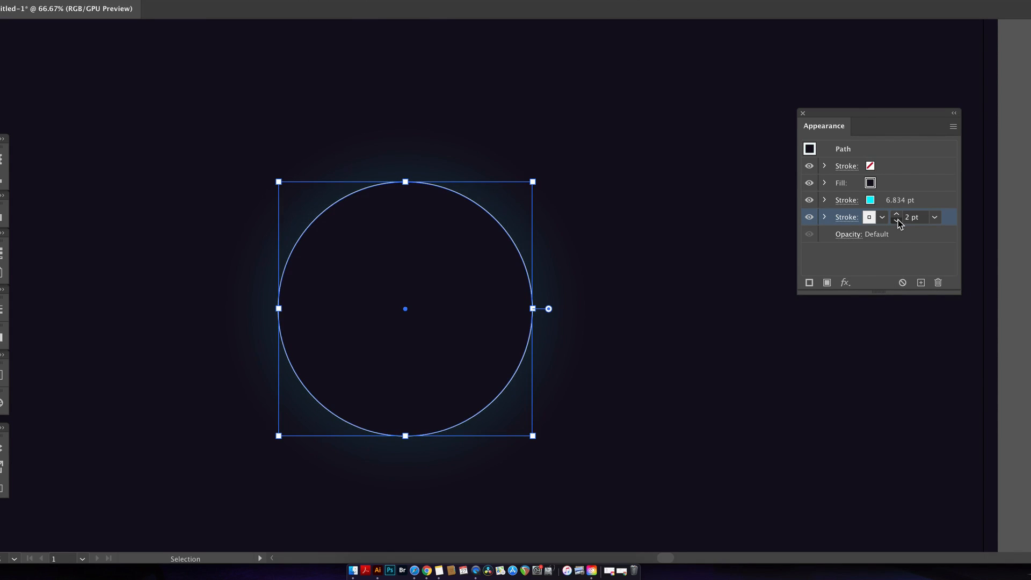
{"action": "left_click", "coordinate": [896, 219]}
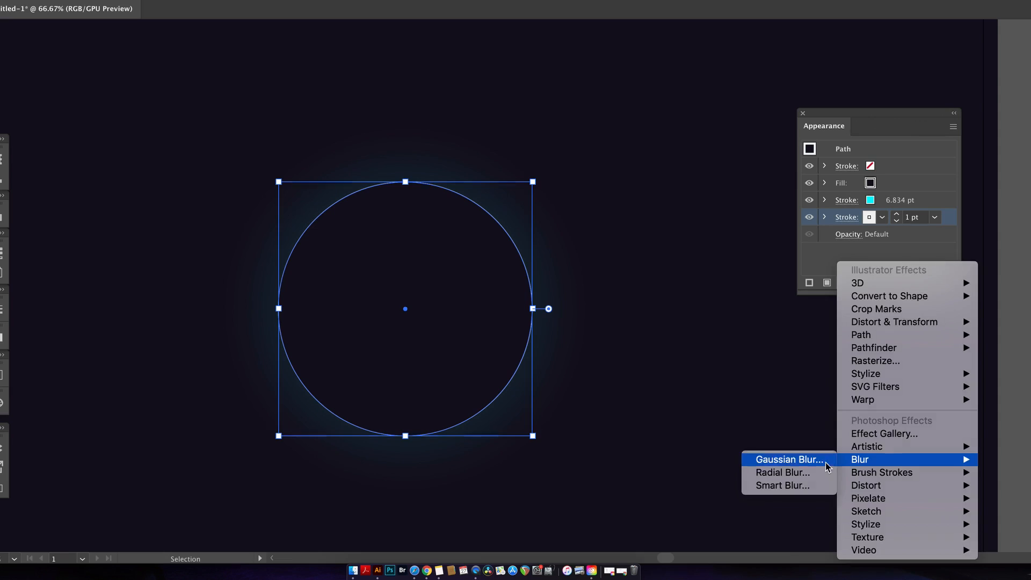
Step: Soften the thin white stroke with a Gaussian Blur of about 9 px
{"action": "left_click", "coordinate": [789, 458]}
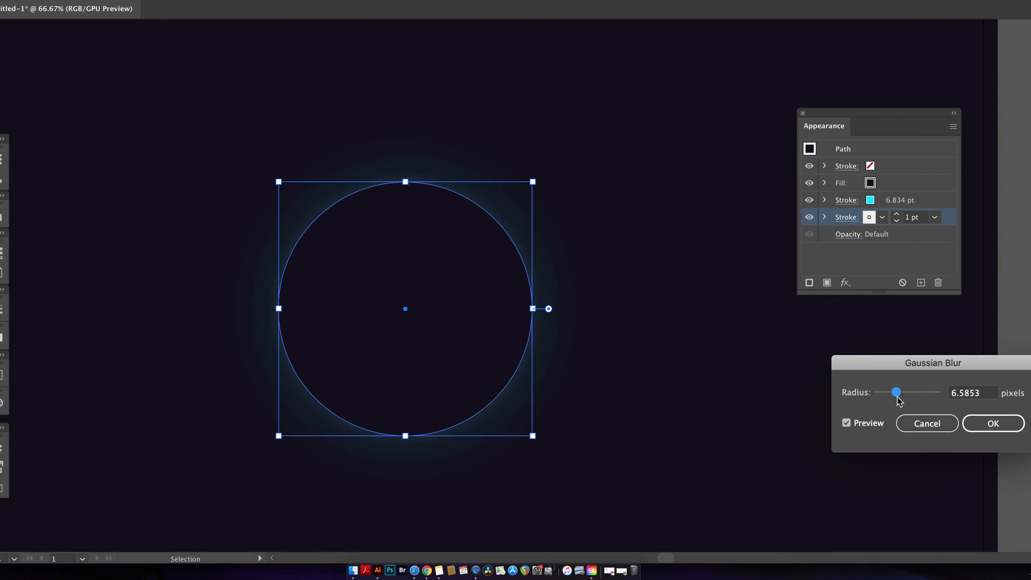
{"action": "left_click_drag", "start_coordinate": [896, 393], "coordinate": [904, 393]}
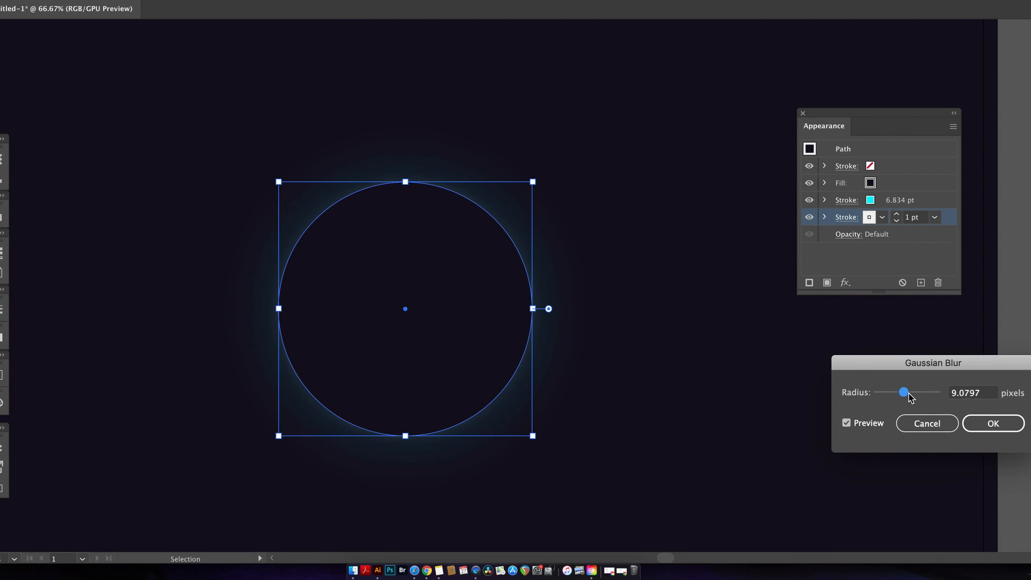
{"action": "left_click", "coordinate": [993, 423]}
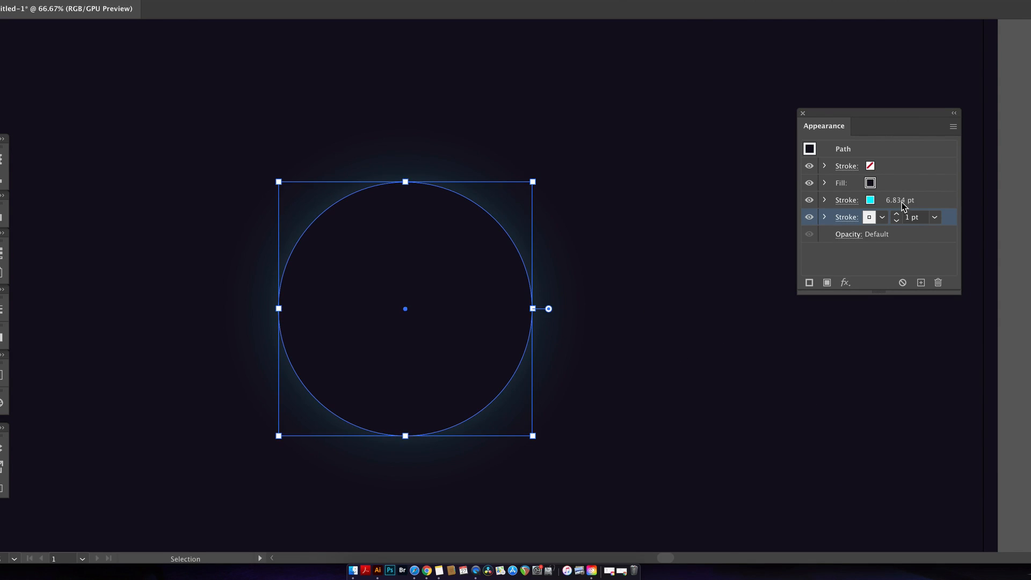
Step: Add a third stroke to the circle in blue at about 11 pt
{"action": "left_click", "coordinate": [952, 127]}
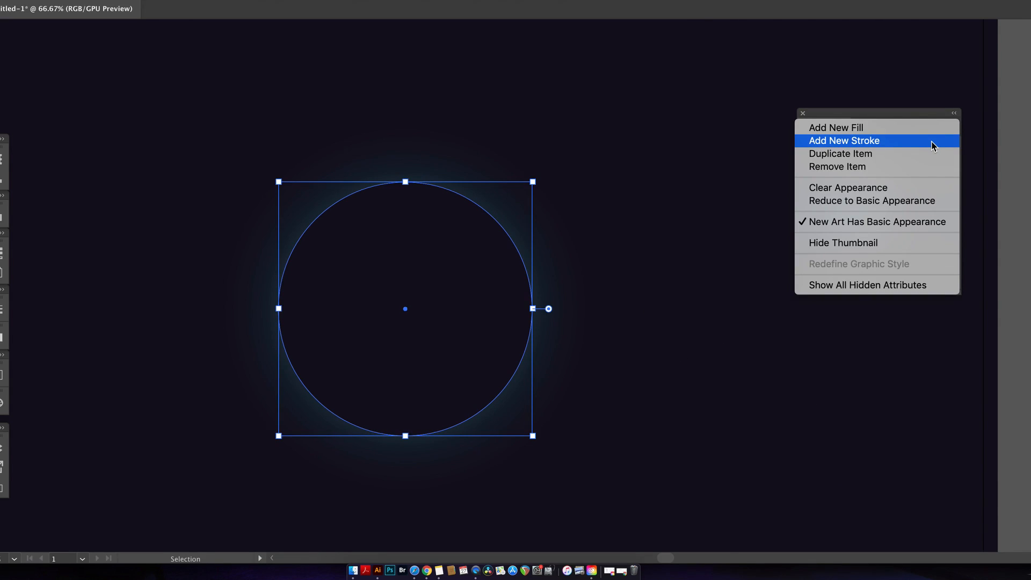
{"action": "left_click", "coordinate": [844, 140]}
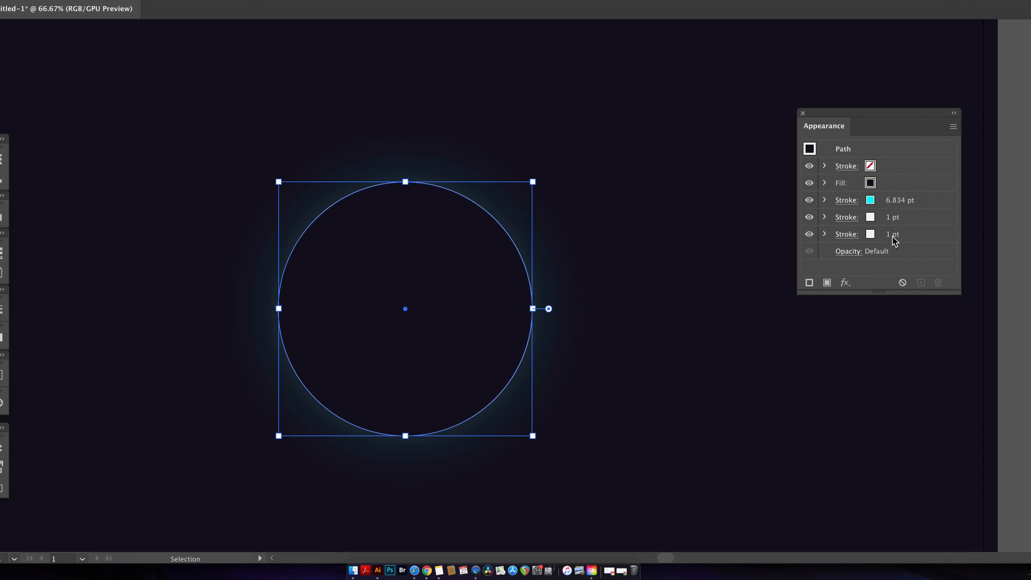
{"action": "left_click", "coordinate": [870, 234]}
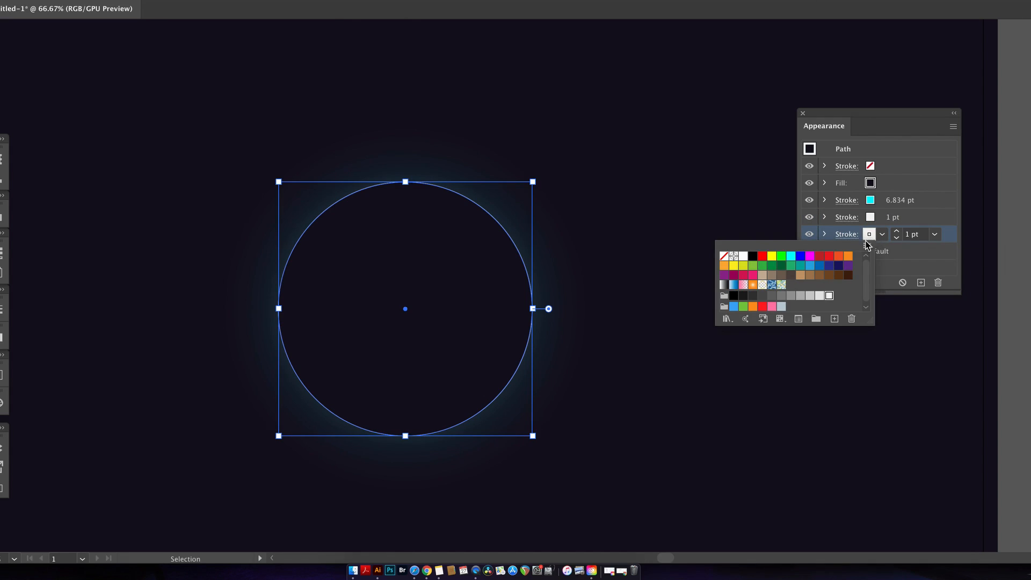
{"action": "mouse_move", "coordinate": [810, 272]}
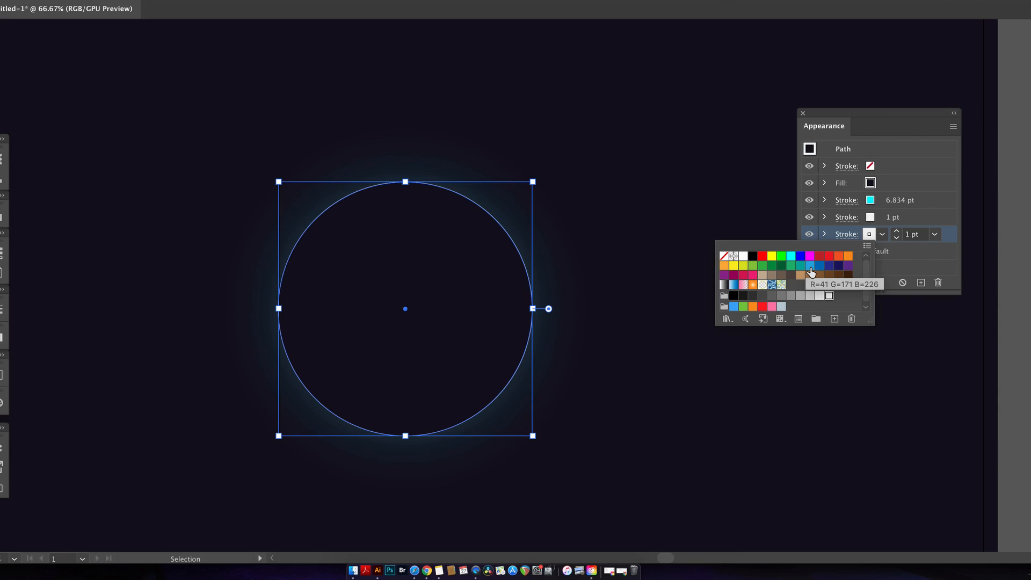
{"action": "left_click", "coordinate": [810, 265]}
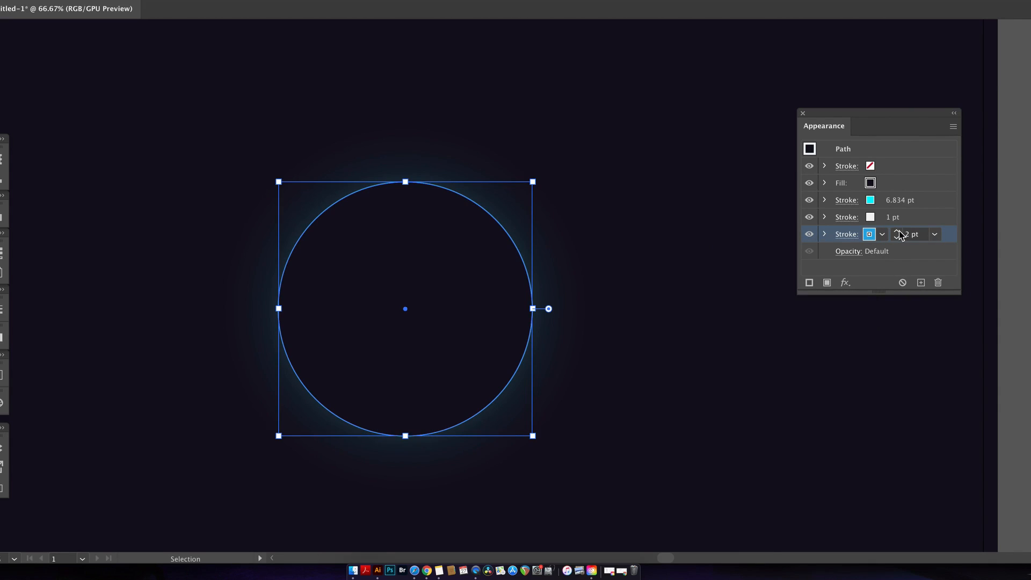
{"action": "type", "text": "10"}
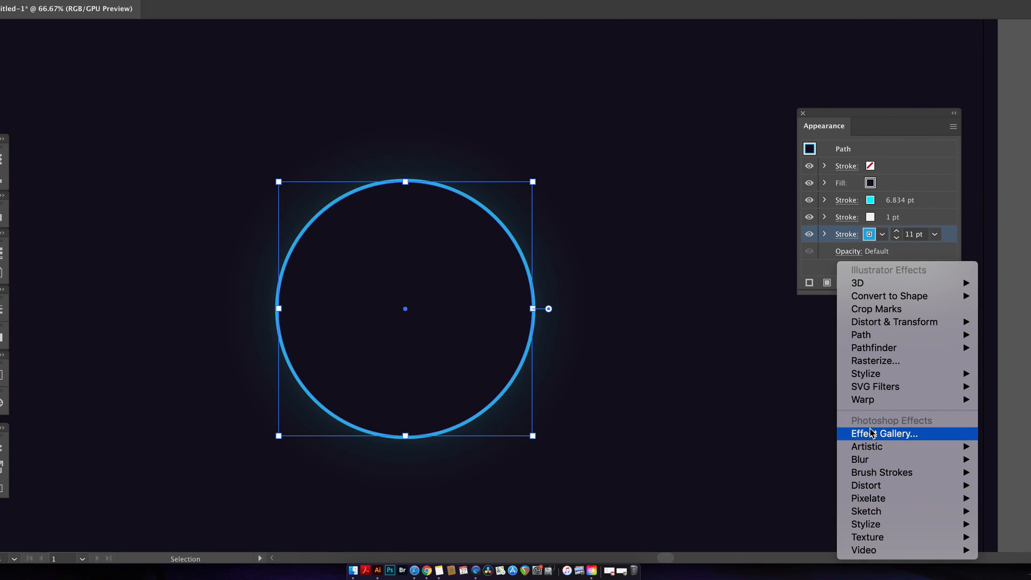
Step: Give the blue stroke a Gaussian Blur of about 20 px for a wide glow
{"action": "left_click", "coordinate": [859, 459]}
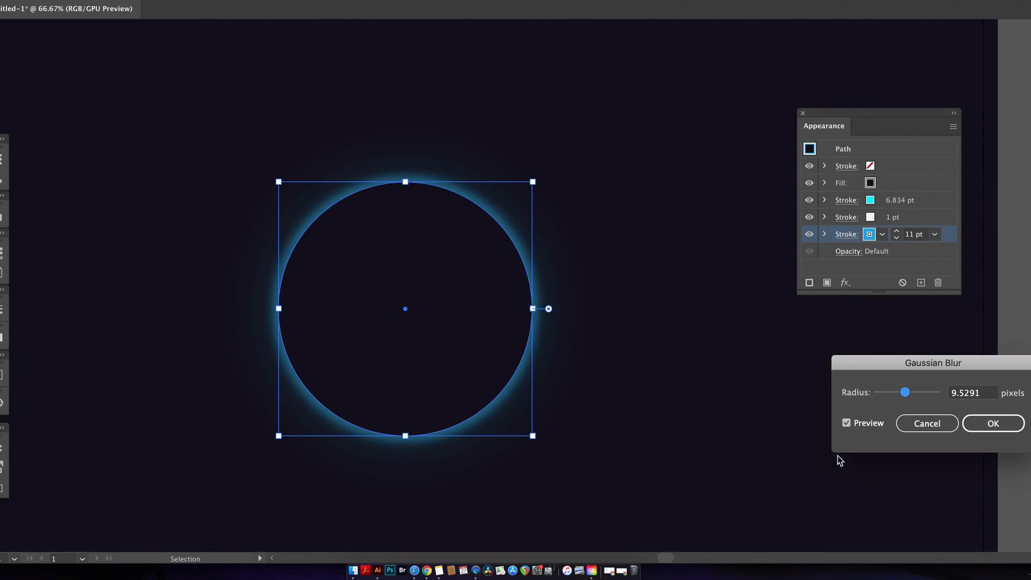
{"action": "left_click_drag", "start_coordinate": [906, 392], "coordinate": [910, 392]}
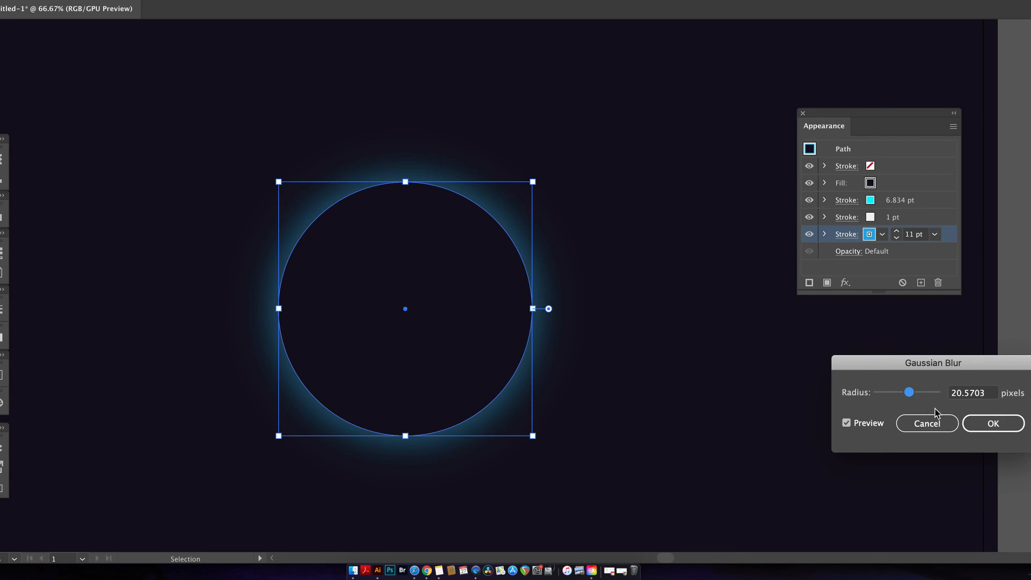
{"action": "left_click", "coordinate": [991, 423]}
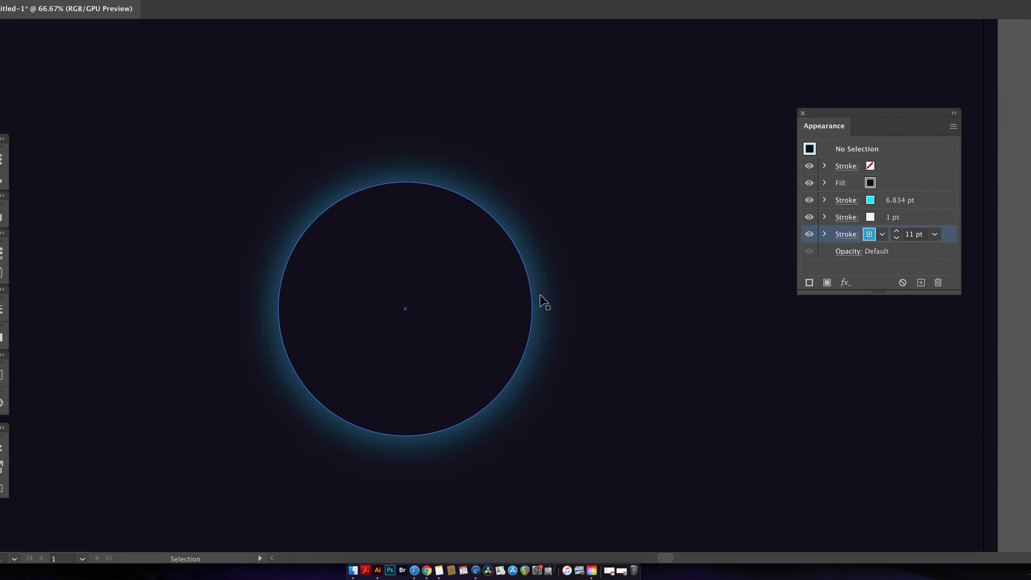
Step: Add a fourth stroke to the circle in RGB Cyan at 8 pt
{"action": "left_click", "coordinate": [953, 127]}
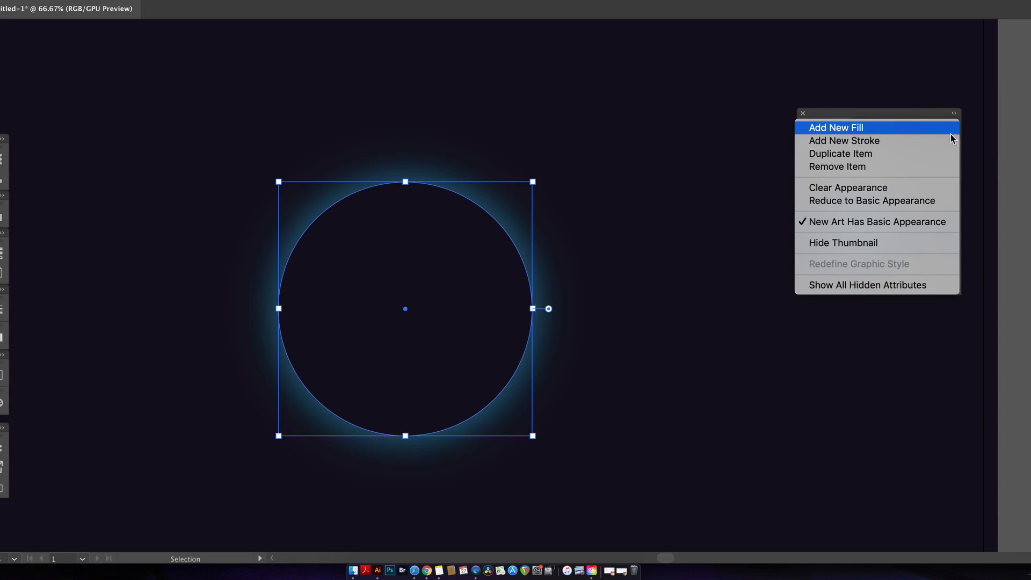
{"action": "left_click", "coordinate": [836, 128]}
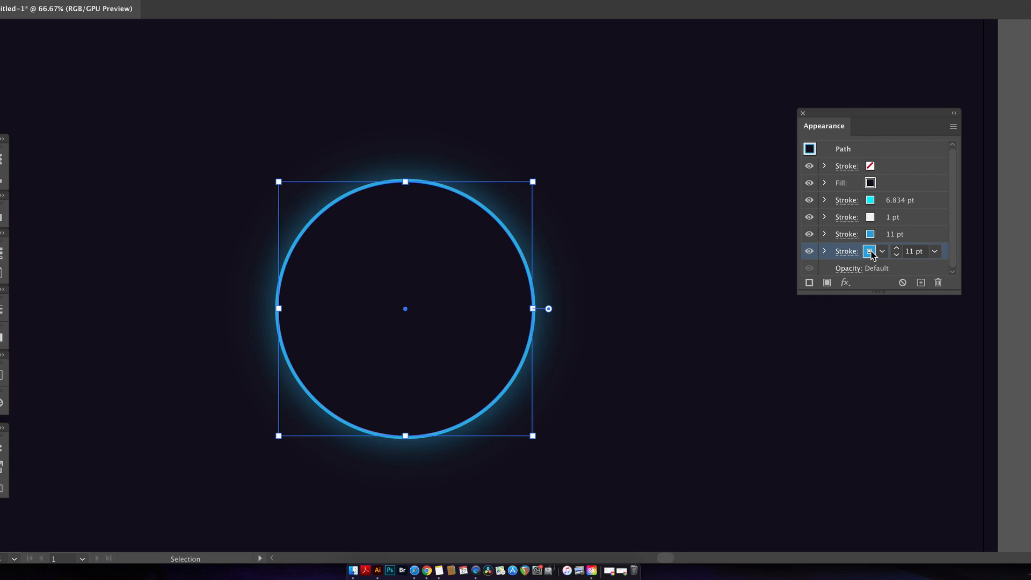
{"action": "left_click", "coordinate": [869, 250]}
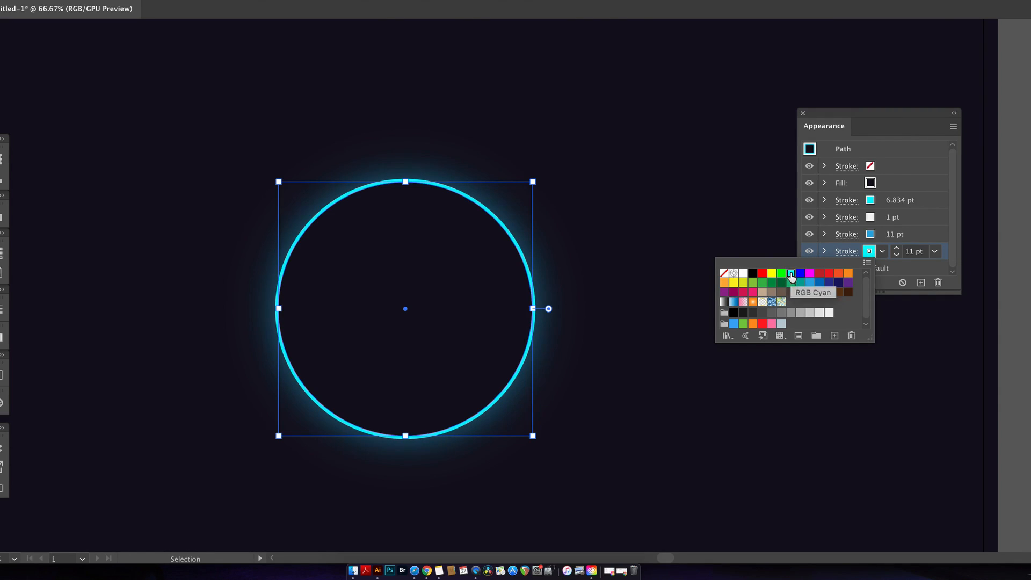
{"action": "left_click", "coordinate": [896, 254]}
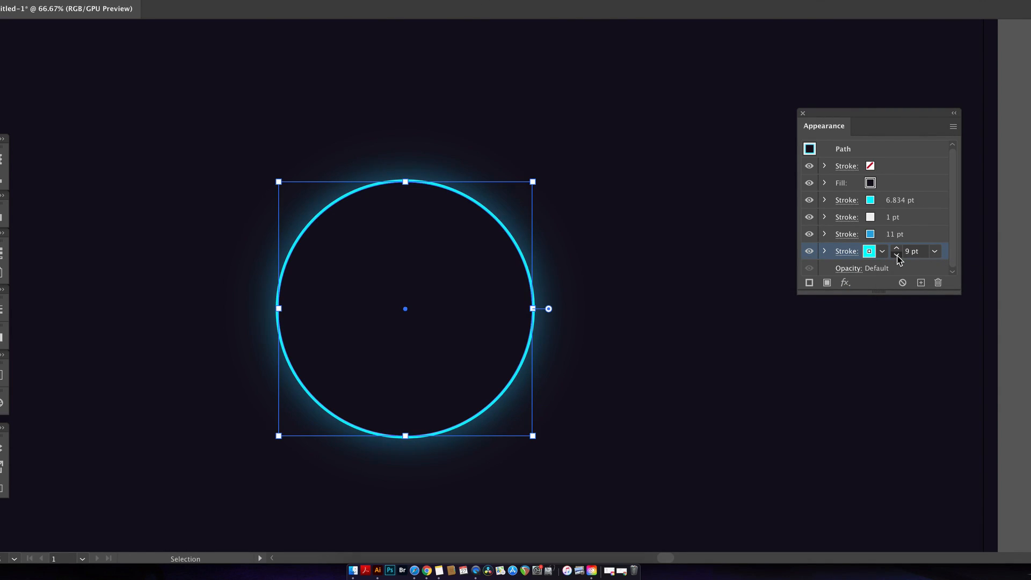
{"action": "left_click", "coordinate": [845, 282]}
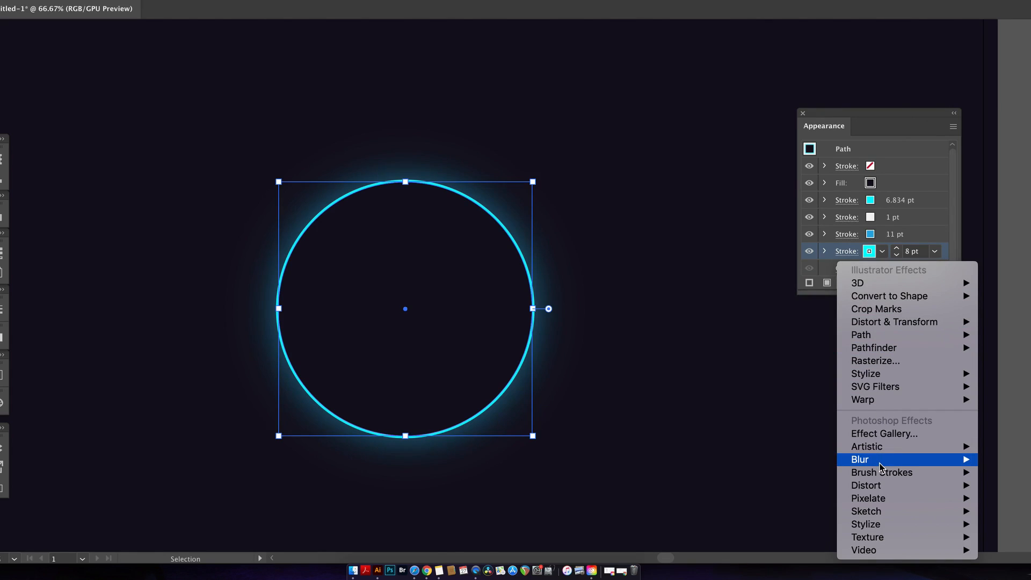
Step: Preview a Gaussian Blur on the cyan stroke, tuning the radius to about 8 px
{"action": "left_click", "coordinate": [859, 459]}
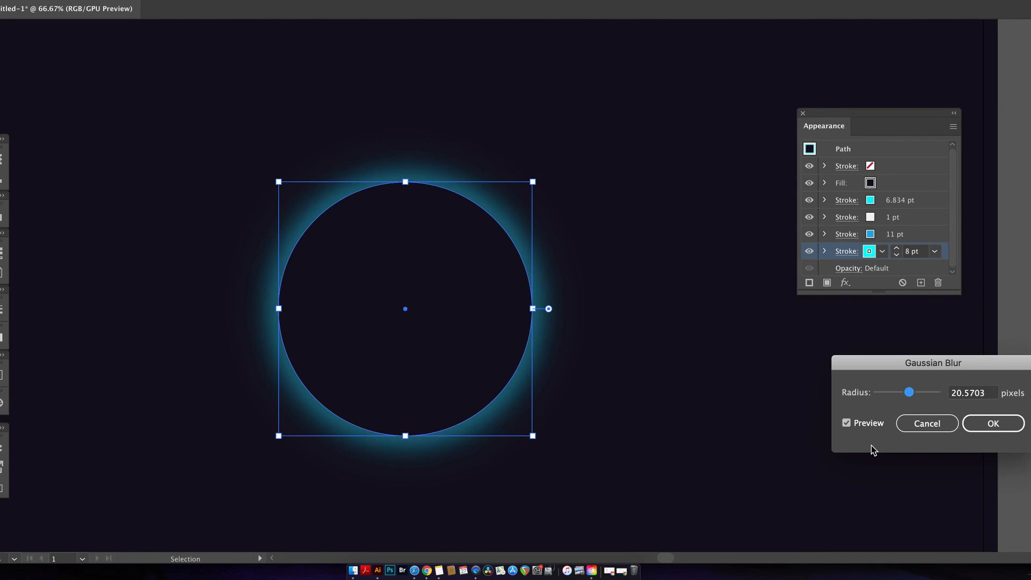
{"action": "left_click_drag", "start_coordinate": [908, 392], "coordinate": [904, 392]}
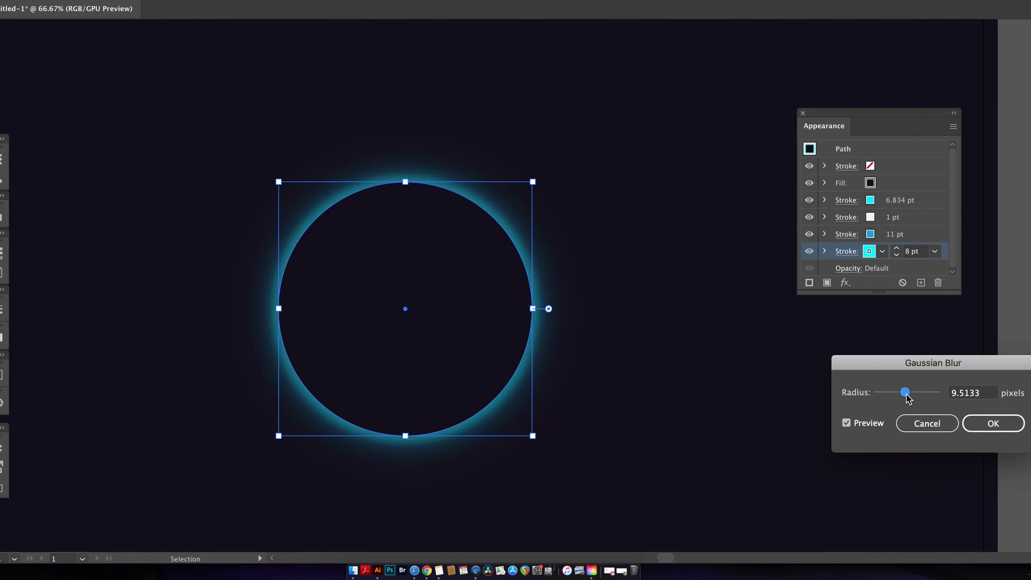
{"action": "left_click_drag", "start_coordinate": [906, 392], "coordinate": [901, 392]}
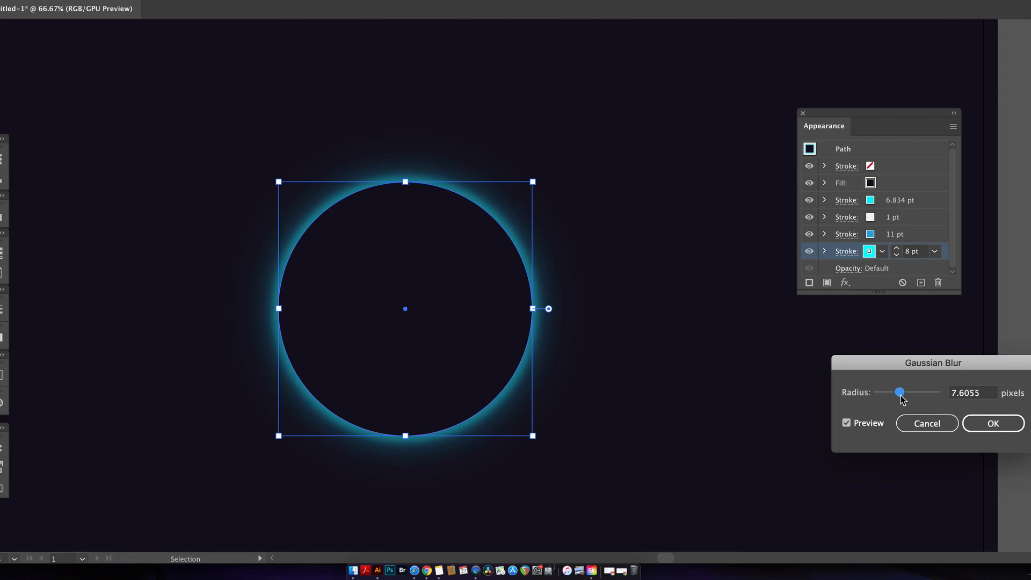
{"action": "left_click_drag", "start_coordinate": [900, 393], "coordinate": [903, 393]}
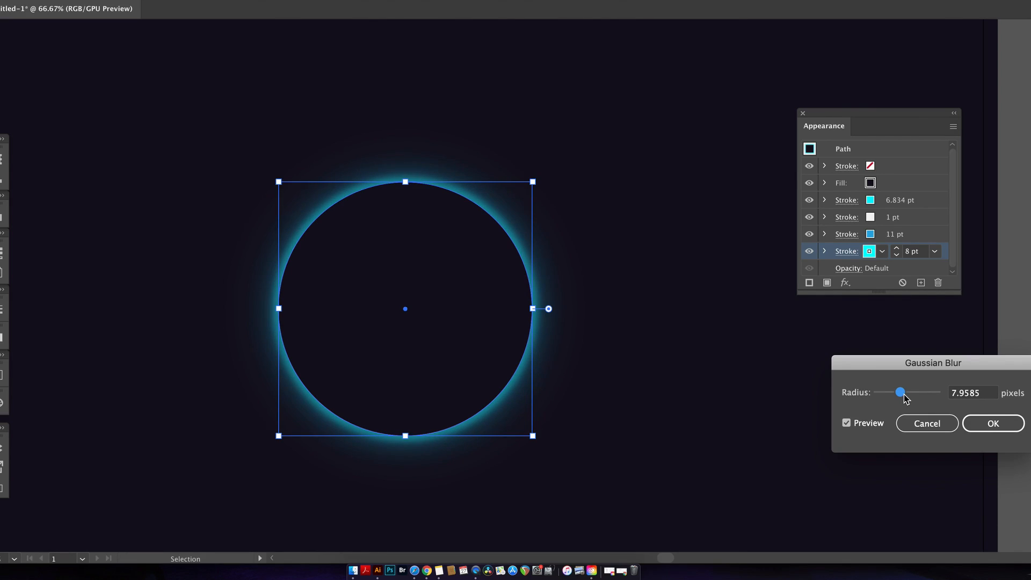
Step: Confirm the cyan stroke blur and give the fill a cyan Inner Glow at 25% opacity, 30 px blur
{"action": "left_click", "coordinate": [993, 423]}
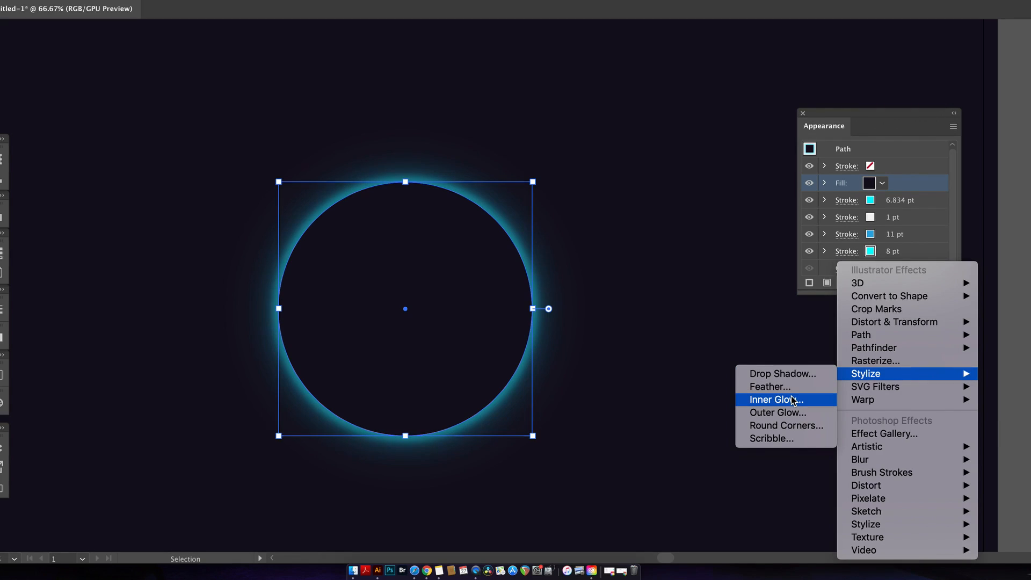
{"action": "left_click", "coordinate": [775, 399]}
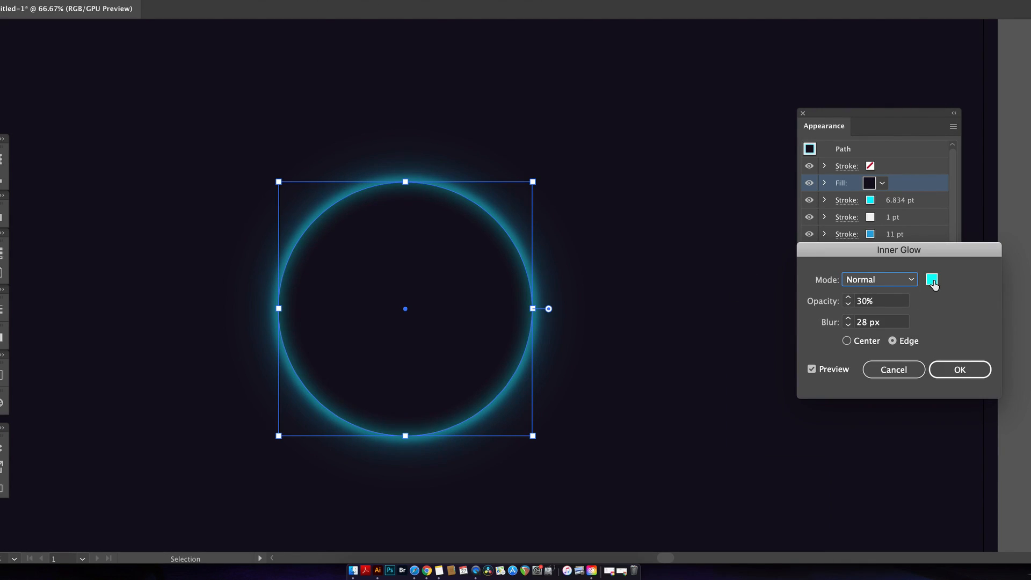
{"action": "mouse_move", "coordinate": [853, 324]}
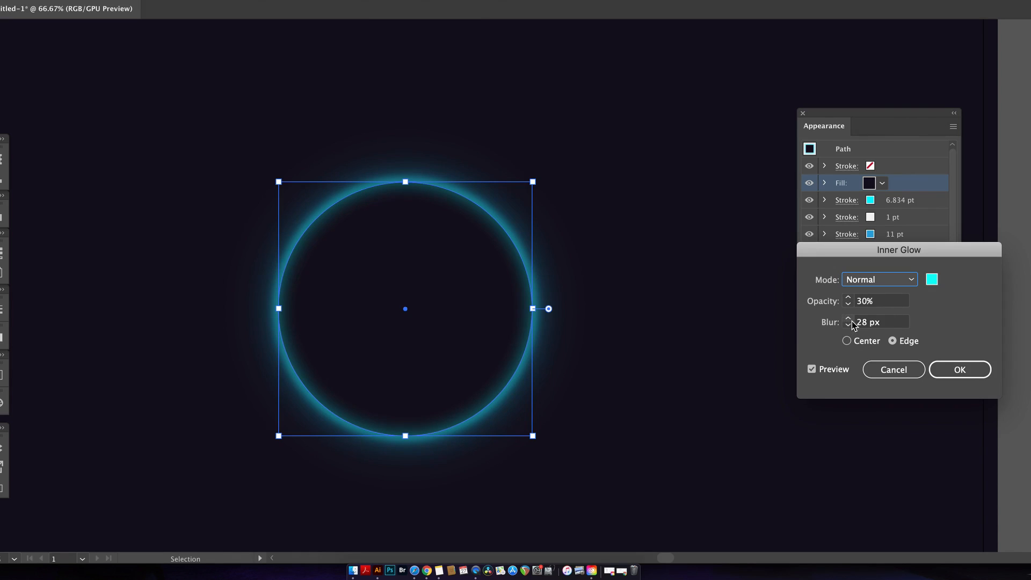
{"action": "left_click", "coordinate": [848, 319]}
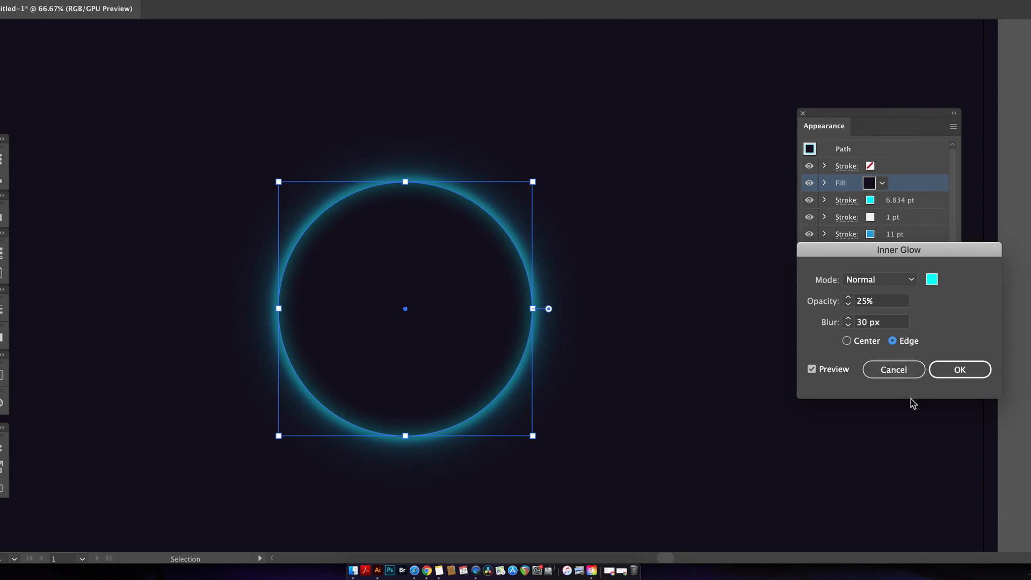
{"action": "left_click", "coordinate": [958, 369]}
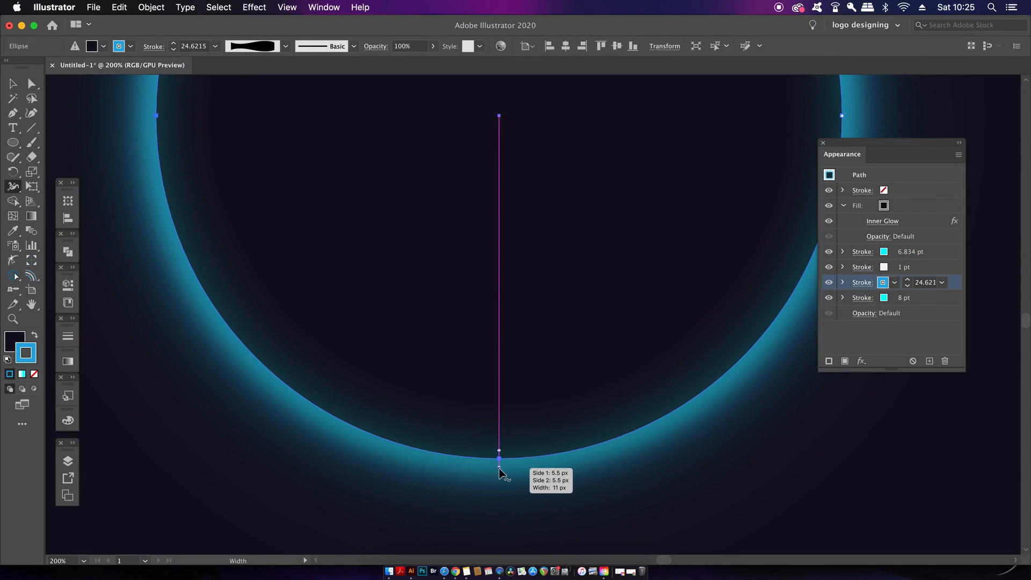
Step: Taper the ring's stroke width at the bottom, then Clear Appearance for new artwork
{"action": "left_click_drag", "start_coordinate": [499, 457], "coordinate": [502, 467]}
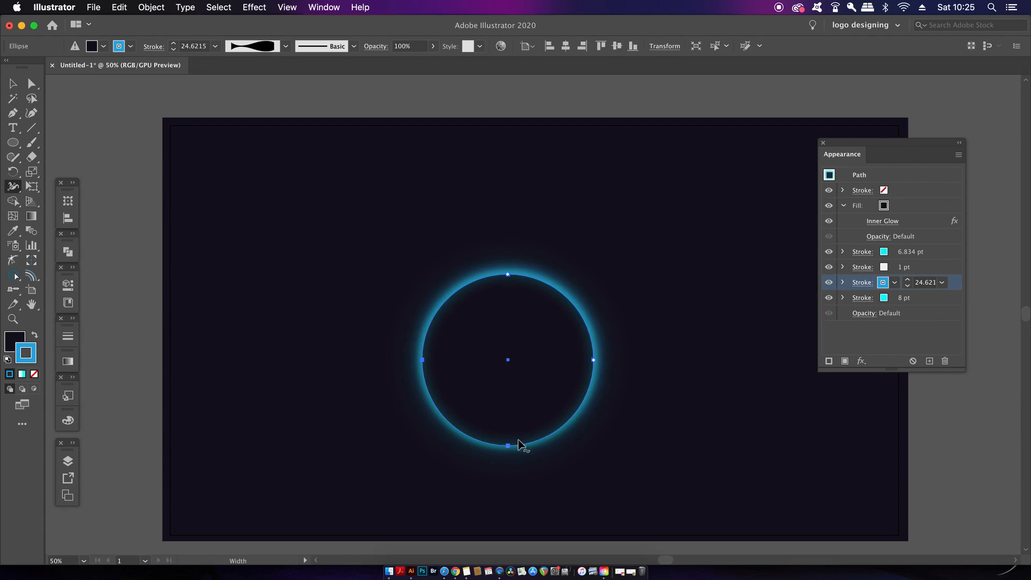
{"action": "left_click", "coordinate": [653, 296]}
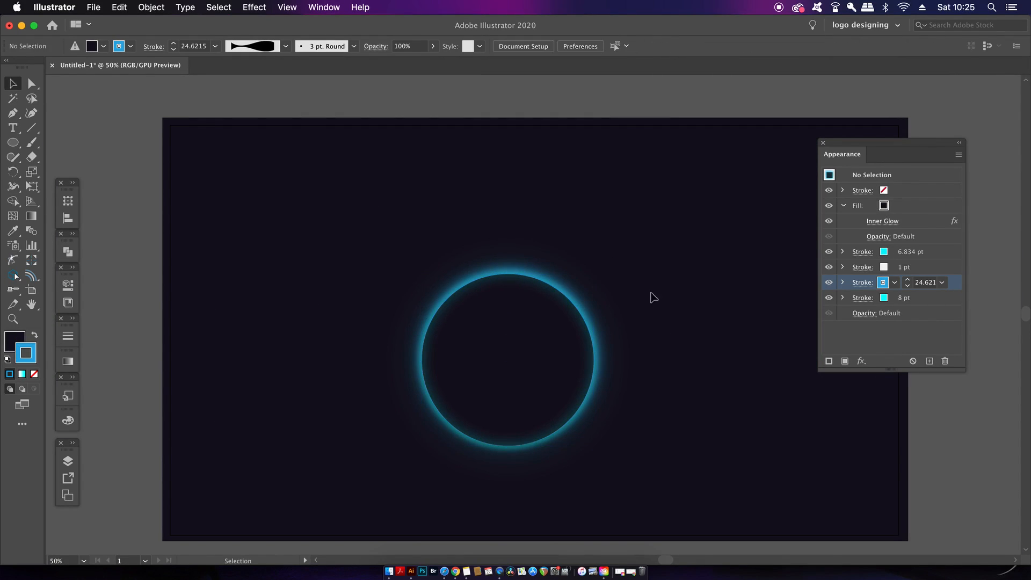
{"action": "left_click", "coordinate": [960, 155]}
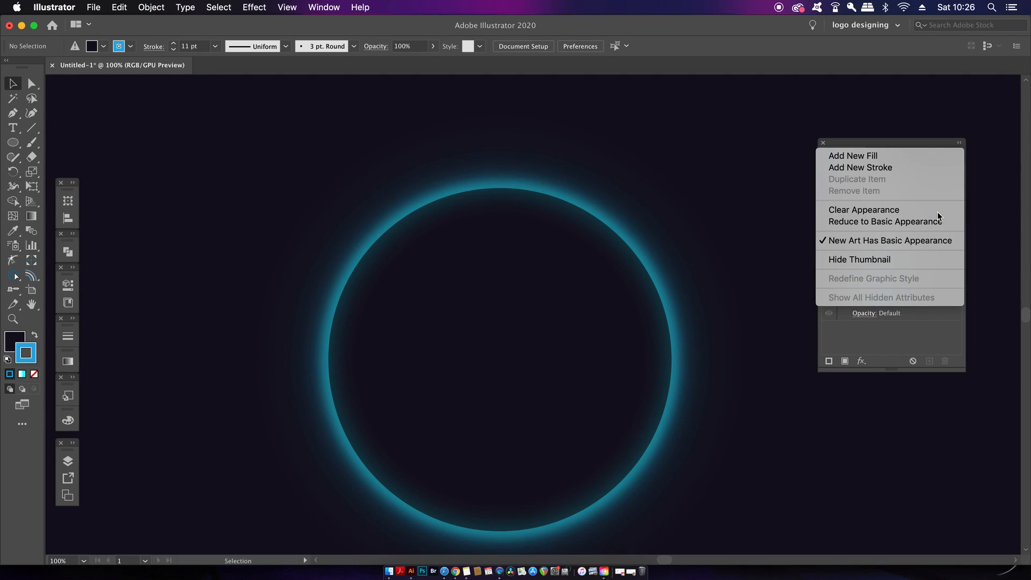
{"action": "left_click", "coordinate": [863, 210]}
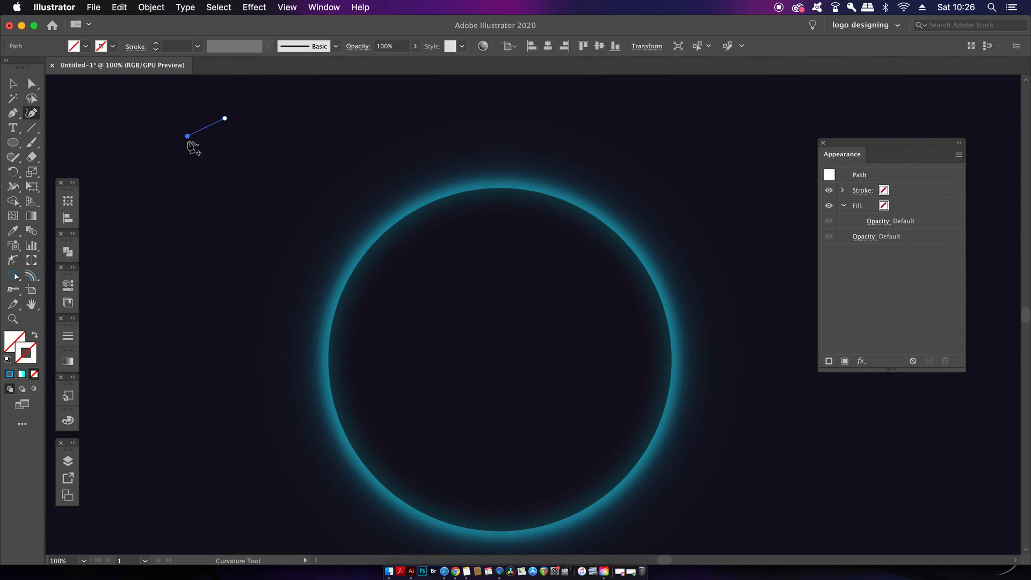
Step: Draw a bean shape with the Curvature Tool and angle a white-to-cyan gradient across it
{"action": "left_click", "coordinate": [158, 235]}
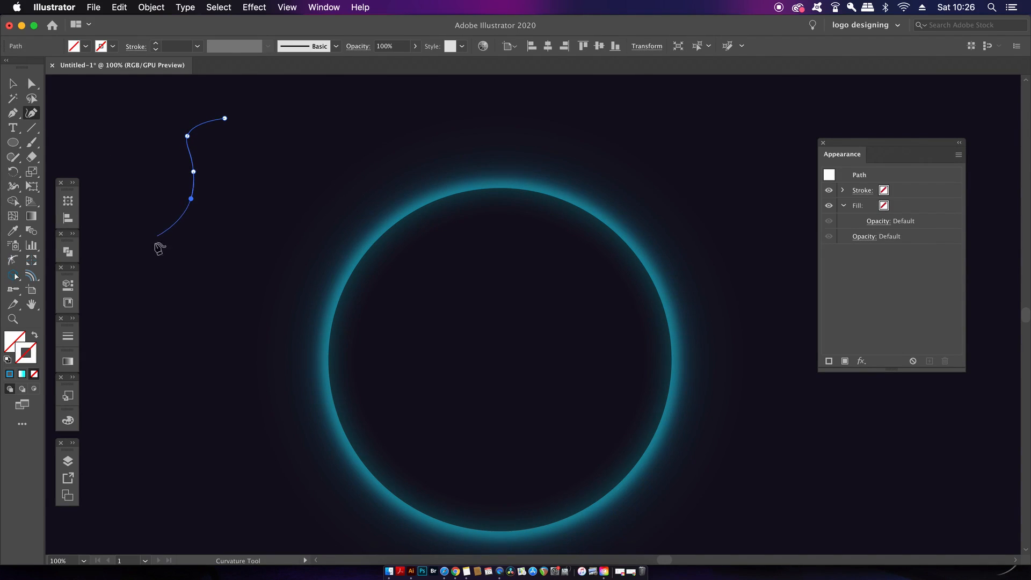
{"action": "left_click", "coordinate": [201, 281]}
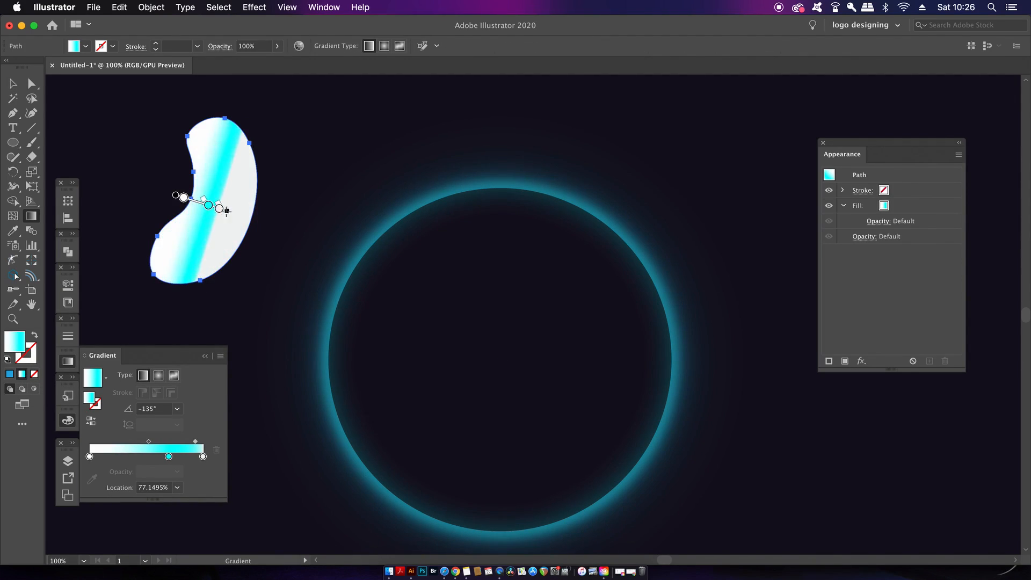
{"action": "left_click_drag", "start_coordinate": [224, 209], "coordinate": [257, 220]}
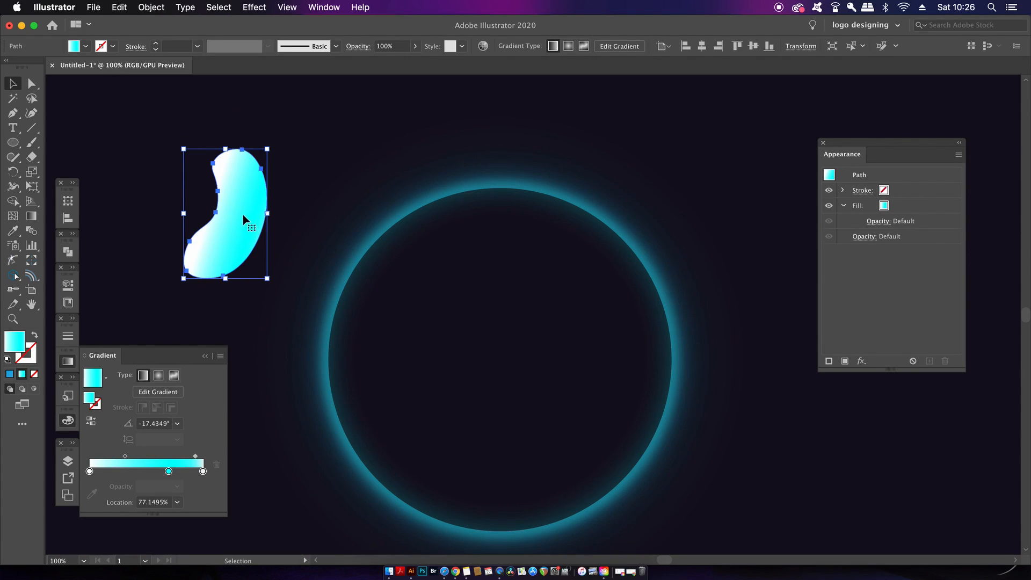
Step: Apply a Gaussian Blur of about 28 px radius to the gradient bean shape and deselect it
{"action": "left_click", "coordinate": [254, 8]}
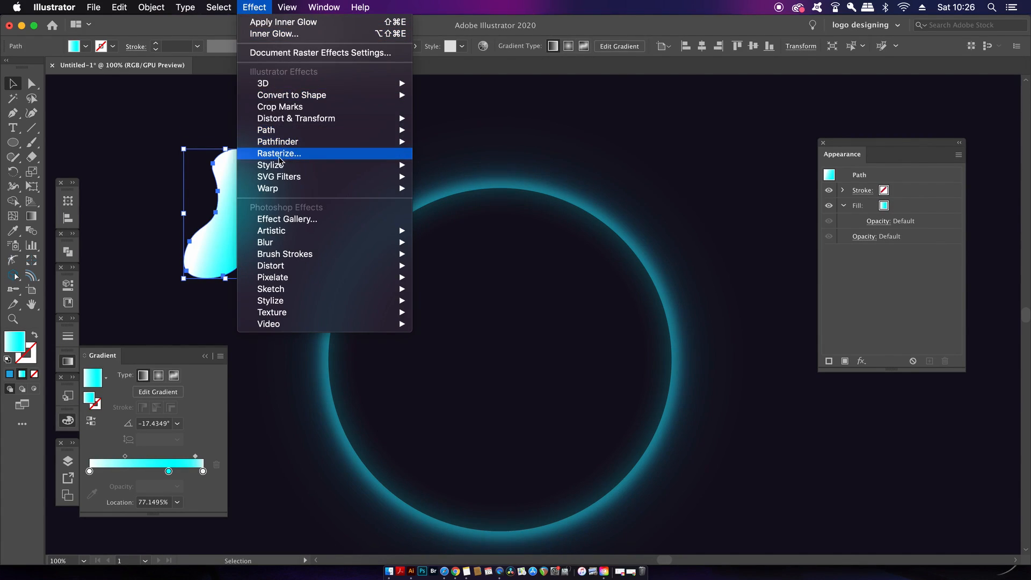
{"action": "mouse_move", "coordinate": [265, 241]}
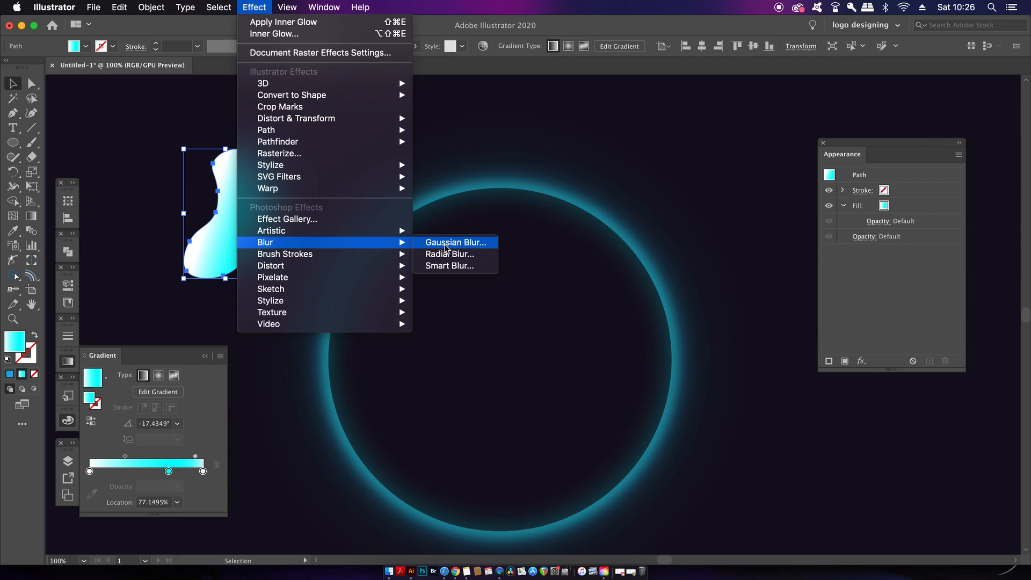
{"action": "left_click", "coordinate": [454, 241]}
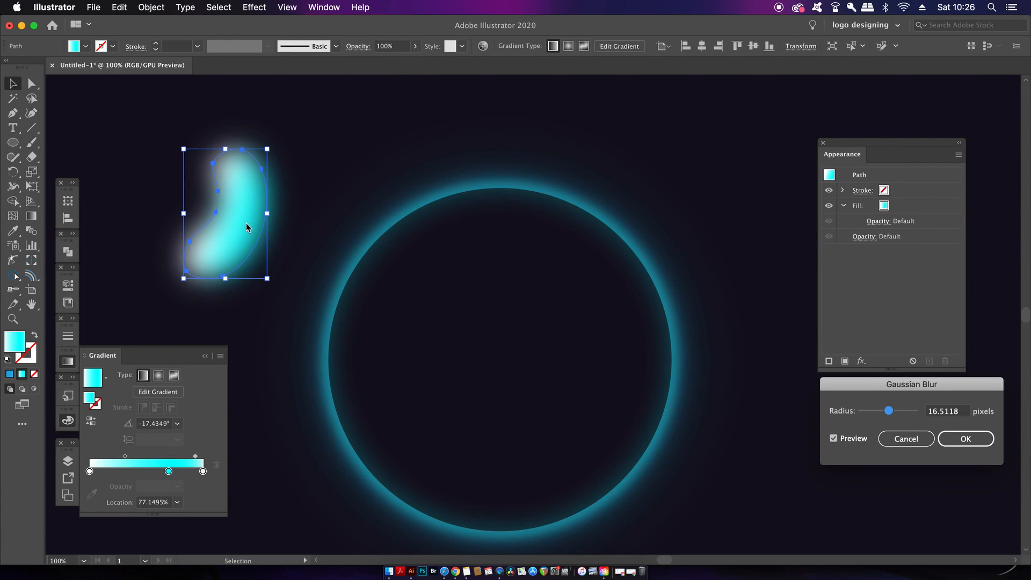
{"action": "left_click_drag", "start_coordinate": [889, 411], "coordinate": [889, 411]}
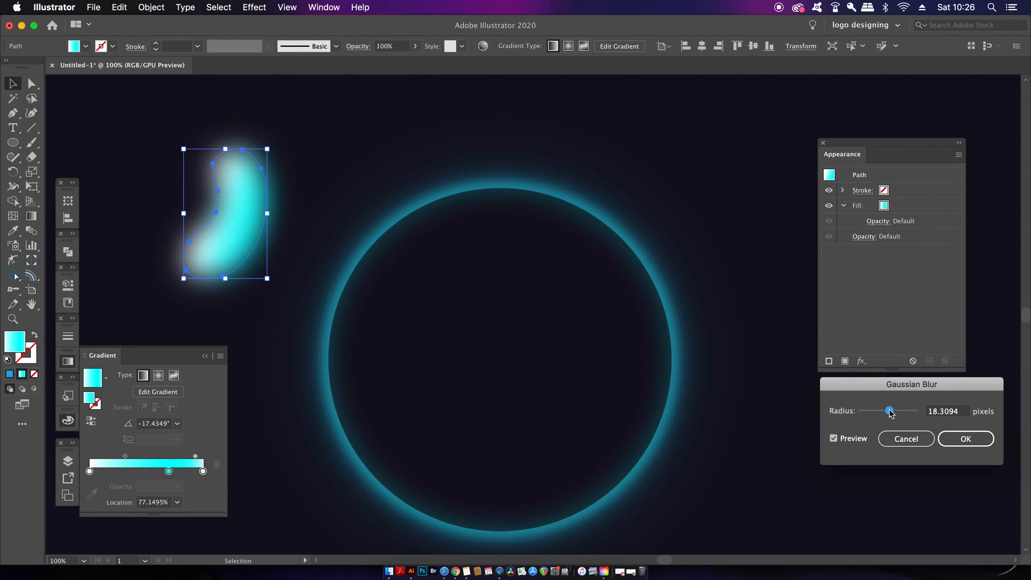
{"action": "left_click_drag", "start_coordinate": [889, 411], "coordinate": [891, 411]}
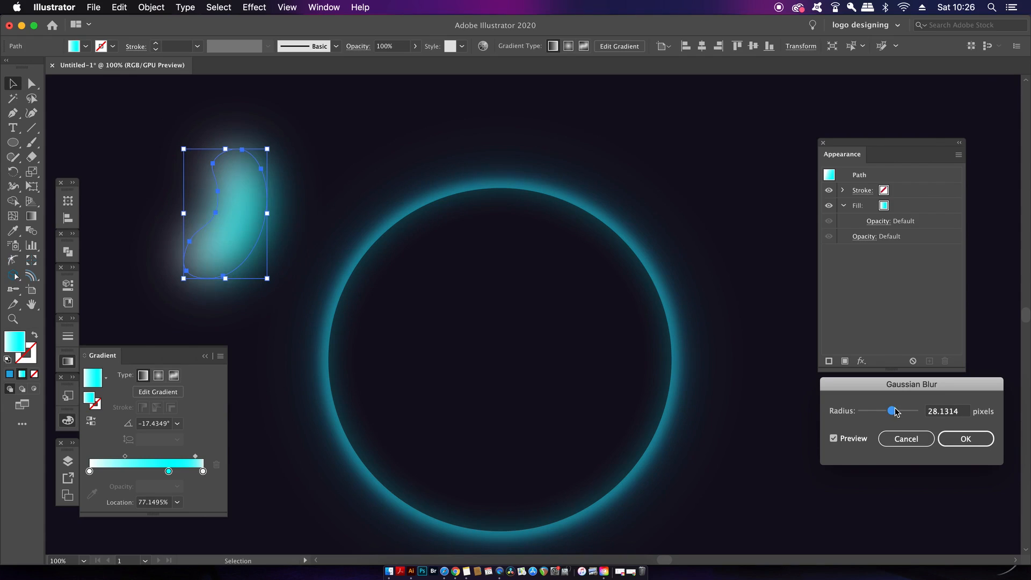
{"action": "left_click", "coordinate": [964, 438]}
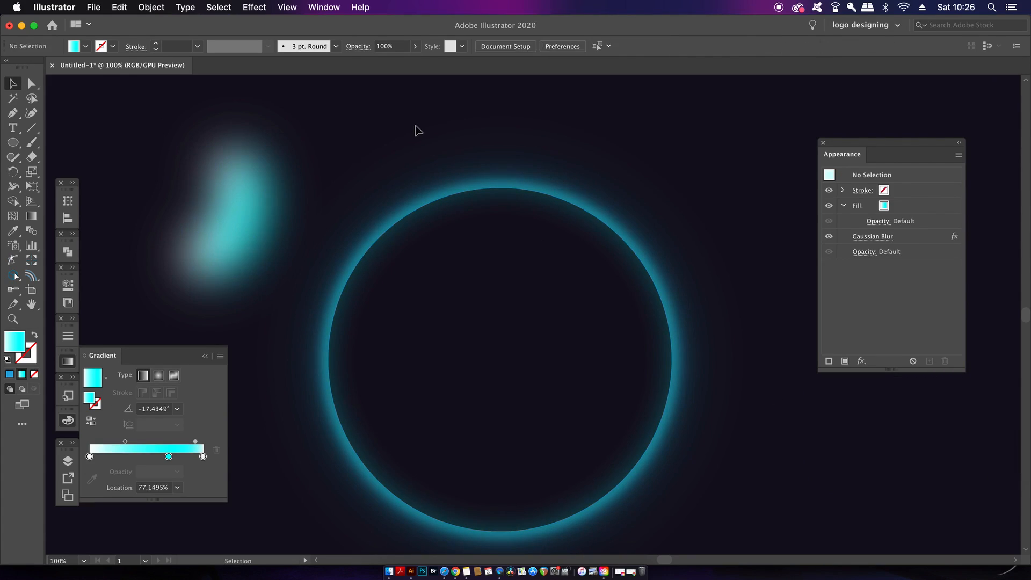
{"action": "left_click", "coordinate": [150, 8]}
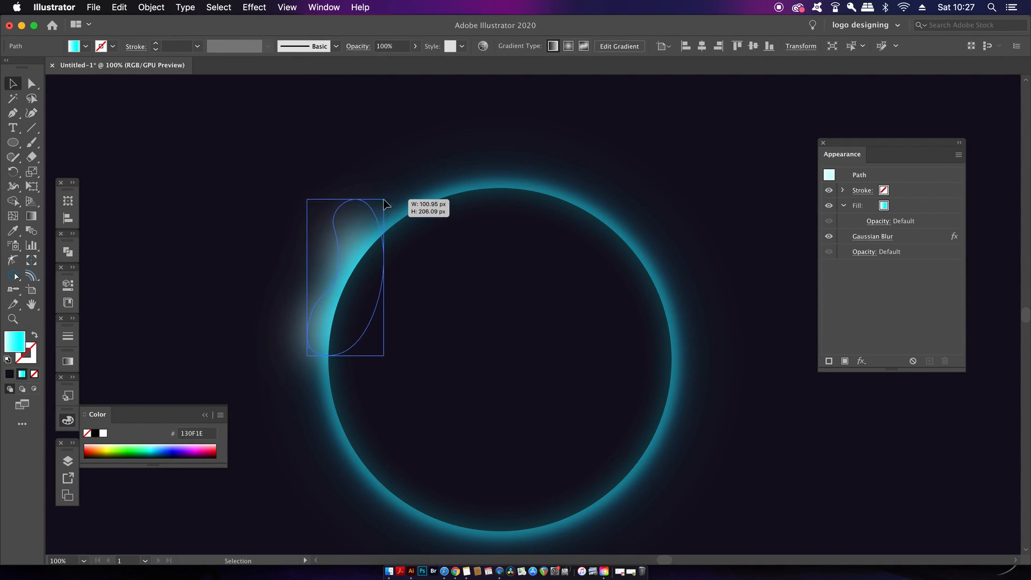
Step: Stretch the blurred glow shape to cover the ring's upper-left edge
{"action": "left_click_drag", "start_coordinate": [386, 204], "coordinate": [396, 171]}
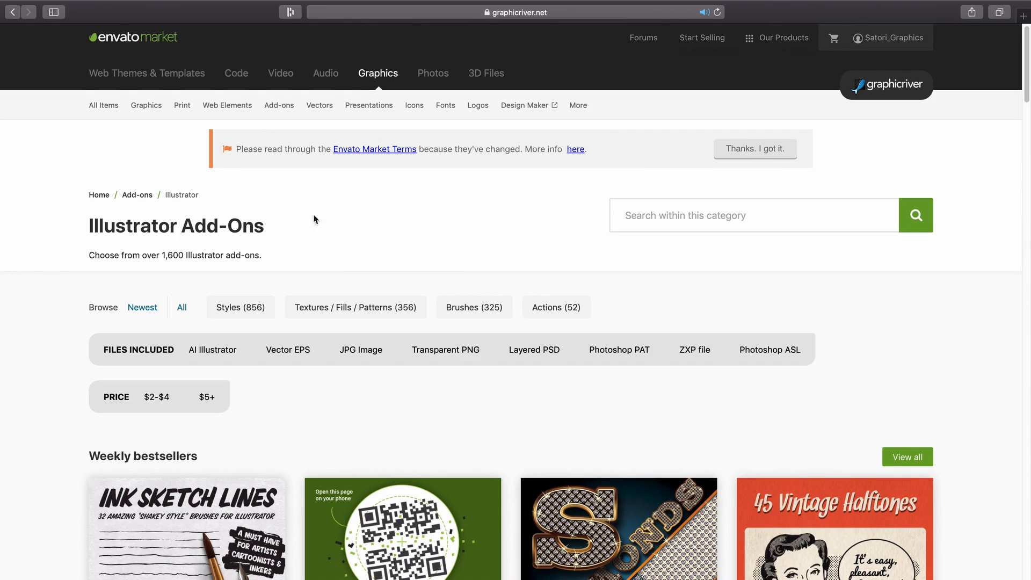
{"action": "mouse_move", "coordinate": [383, 179]}
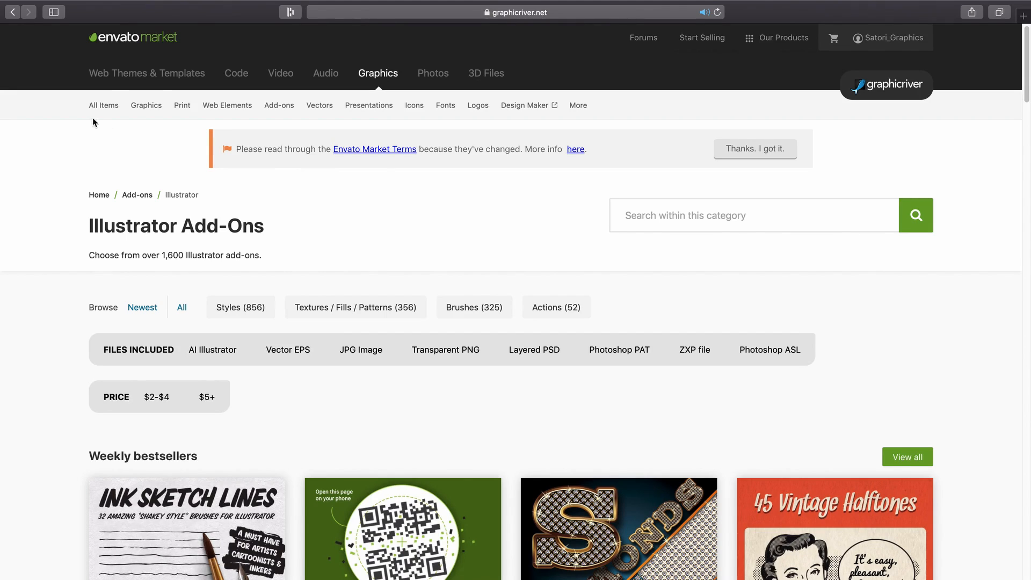
{"action": "mouse_move", "coordinate": [375, 86]}
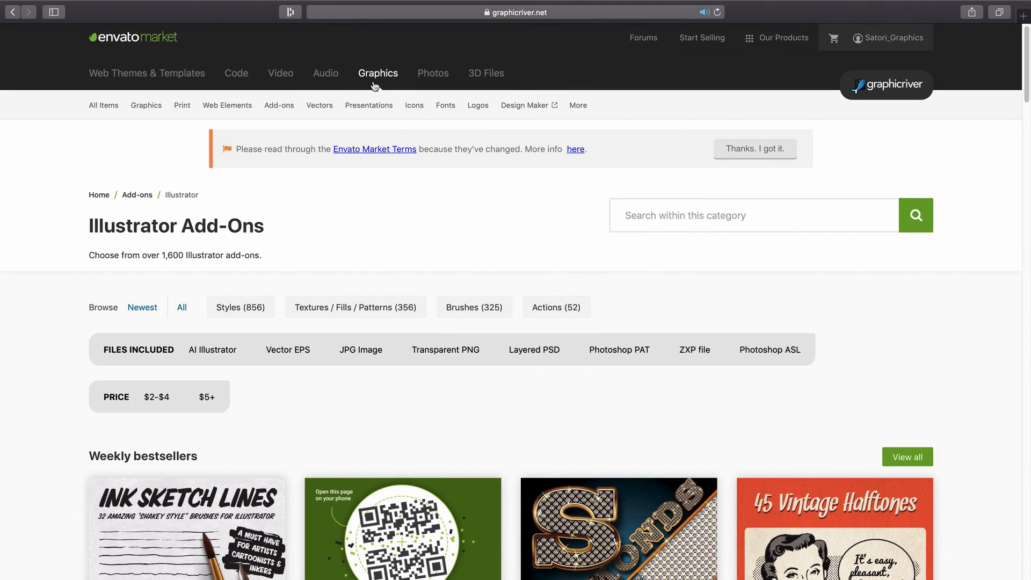
{"action": "left_click", "coordinate": [279, 105]}
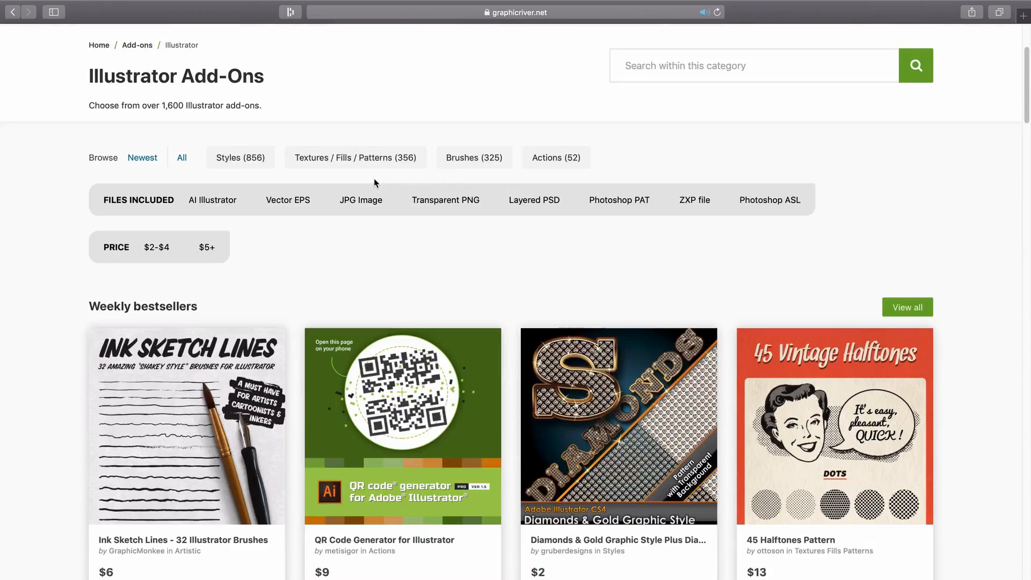
{"action": "scroll", "scroll_direction": "down", "scroll_amount": 3}
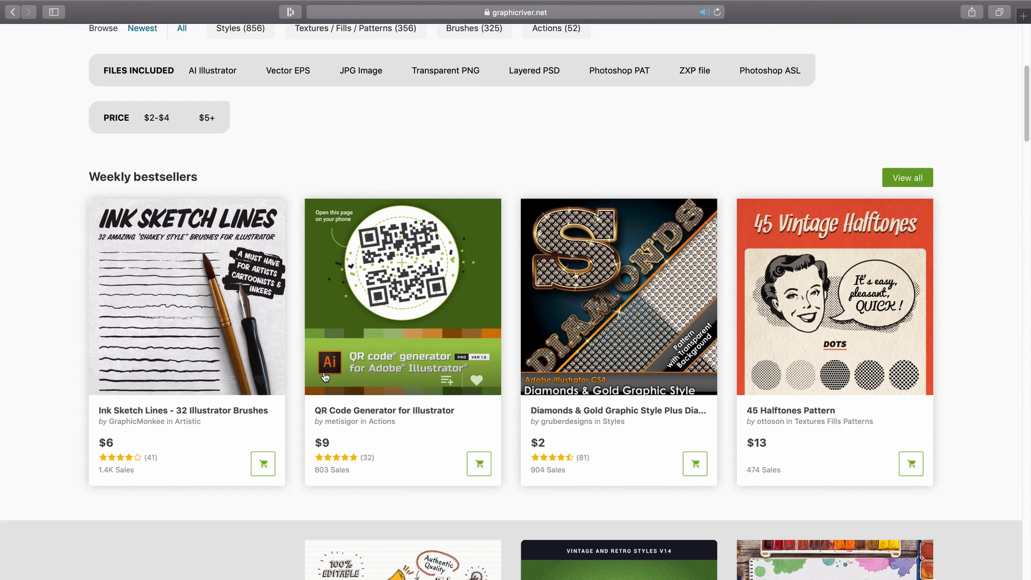
{"action": "scroll", "scroll_direction": "down", "scroll_amount": 3}
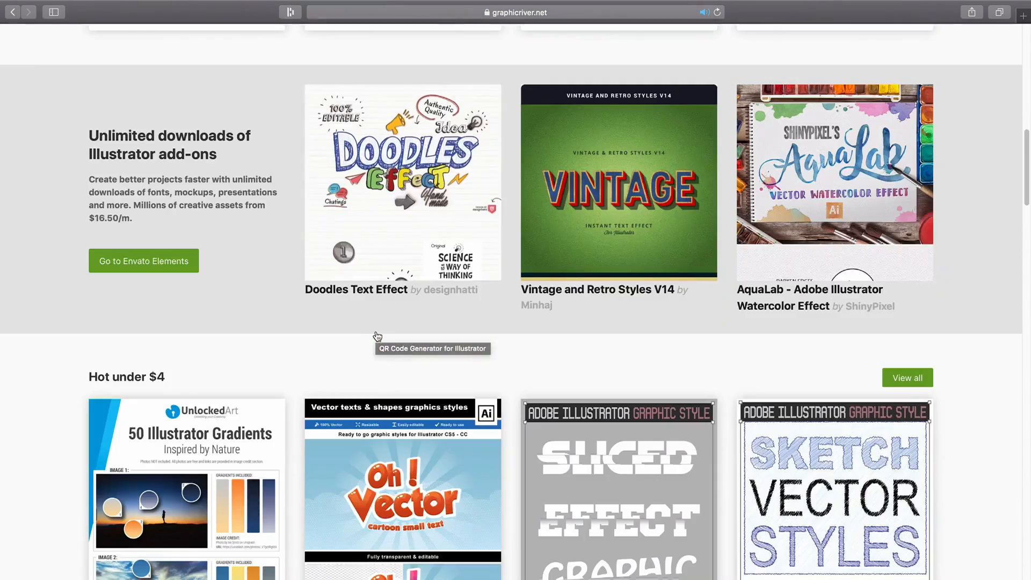
{"action": "scroll", "scroll_direction": "down", "scroll_amount": 3}
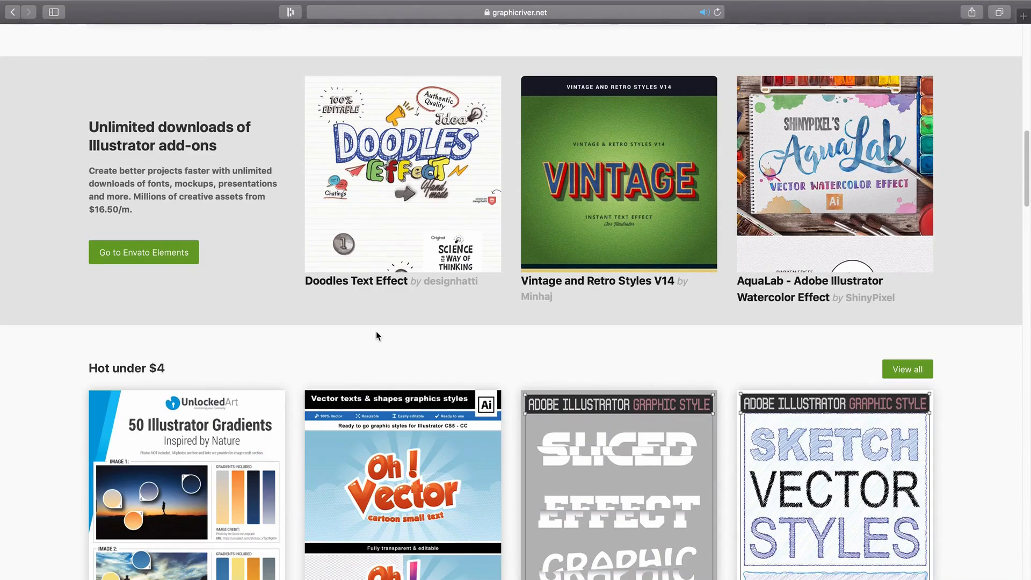
{"action": "scroll", "scroll_direction": "down", "scroll_amount": 3}
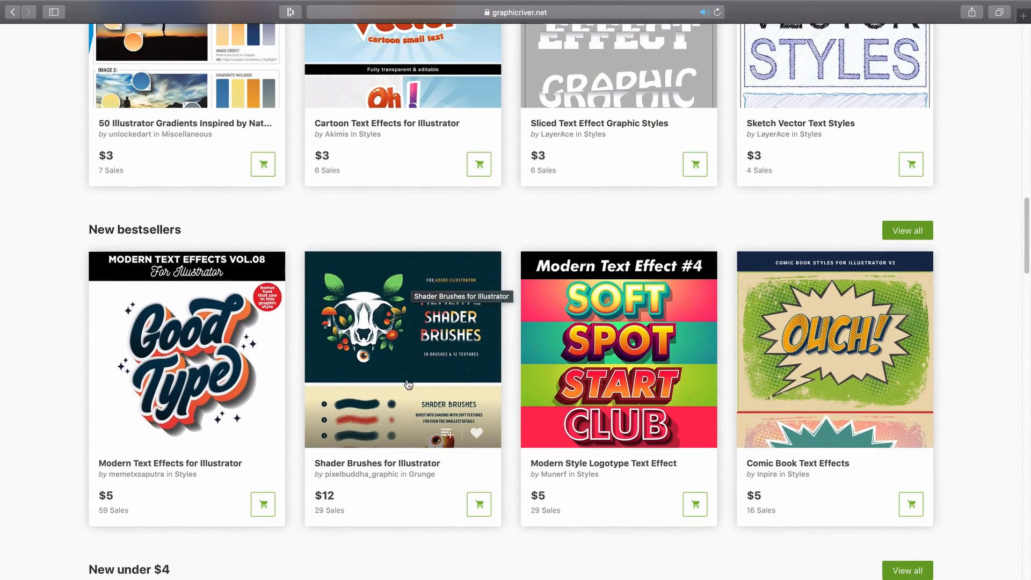
{"action": "mouse_move", "coordinate": [479, 505]}
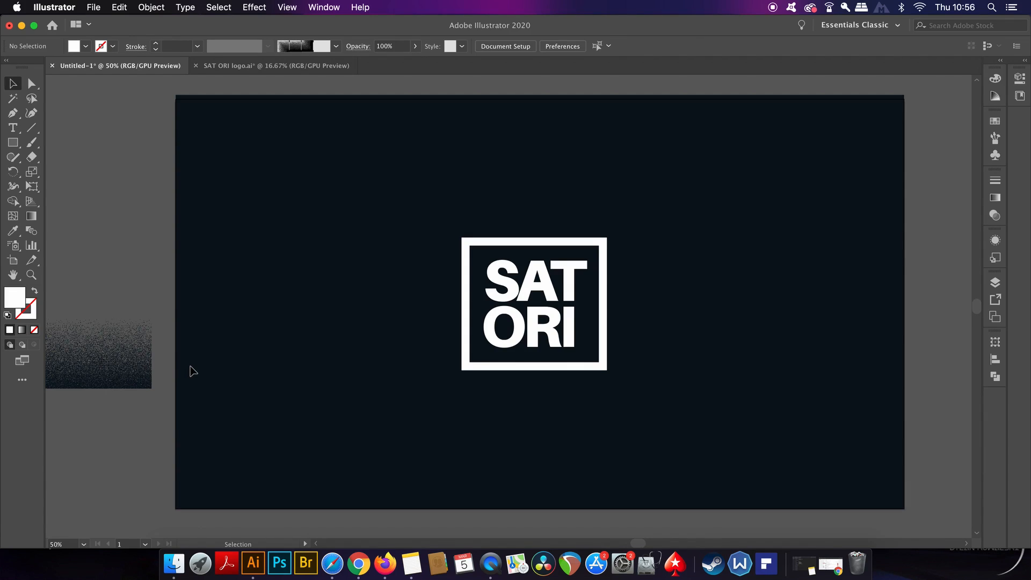
Step: Make an unclipped opacity mask on the SATORI logo and position the grunge texture over its lower half
{"action": "left_click", "coordinate": [534, 303]}
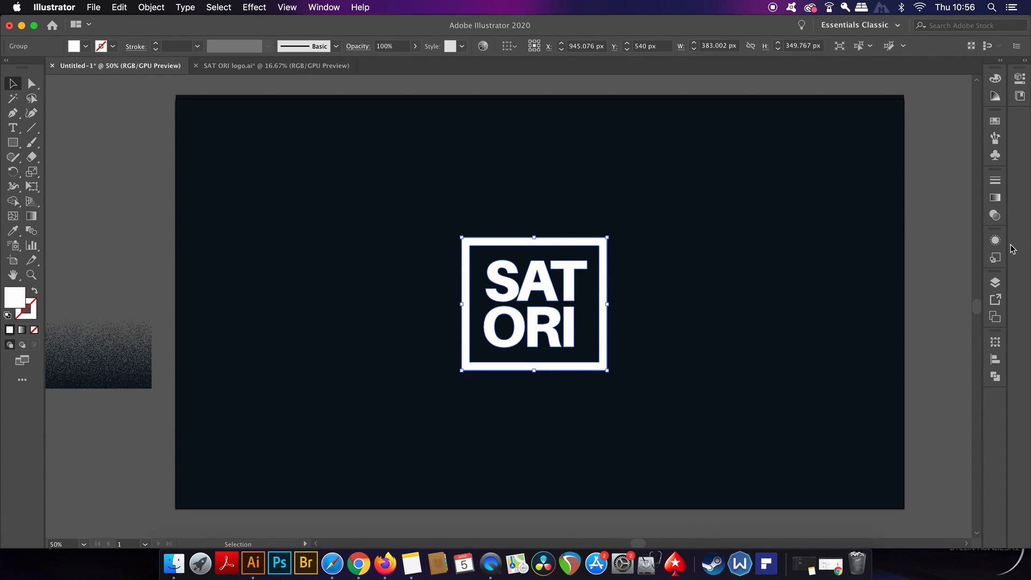
{"action": "left_click", "coordinate": [994, 214]}
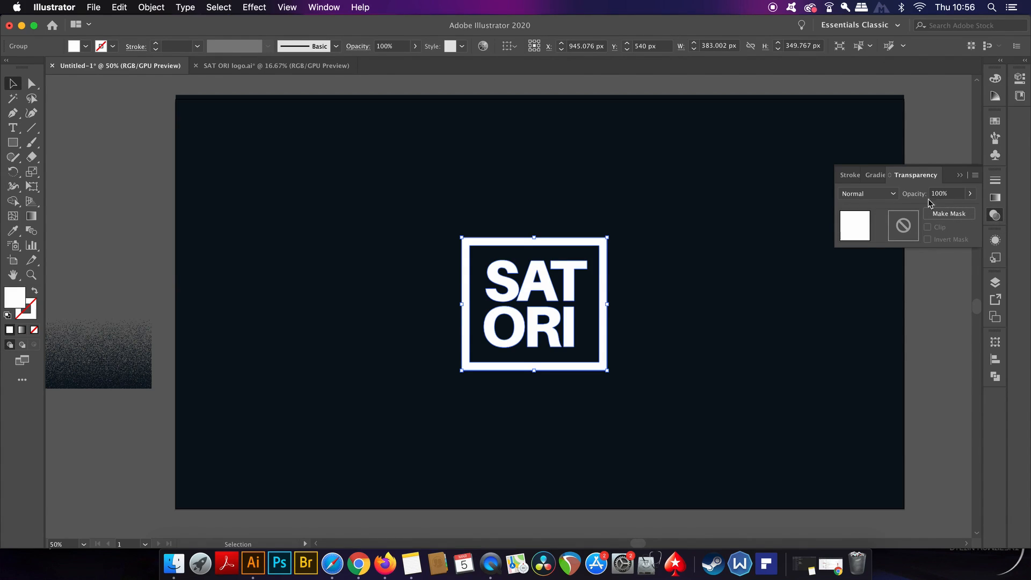
{"action": "left_click", "coordinate": [948, 212]}
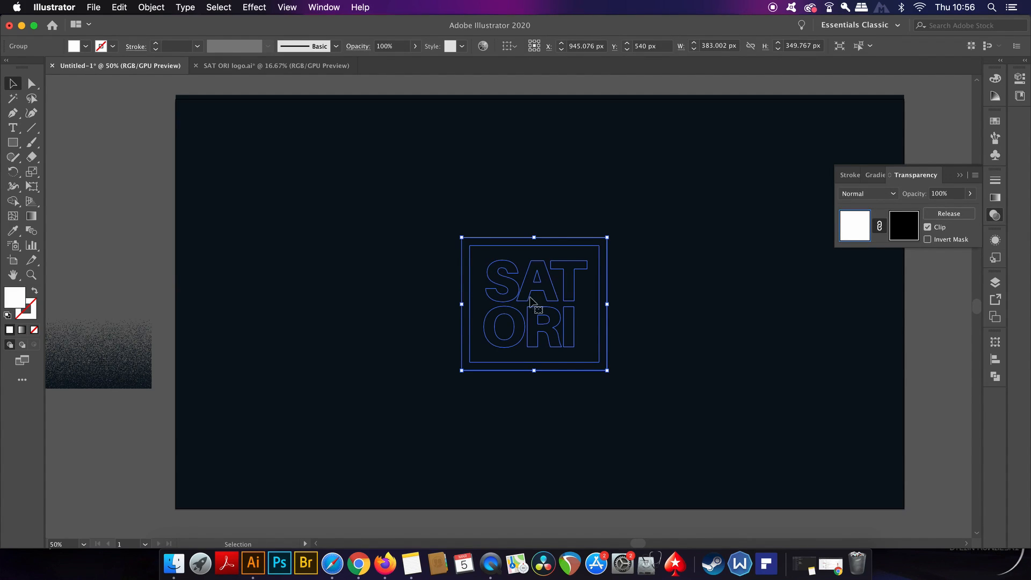
{"action": "left_click", "coordinate": [928, 227]}
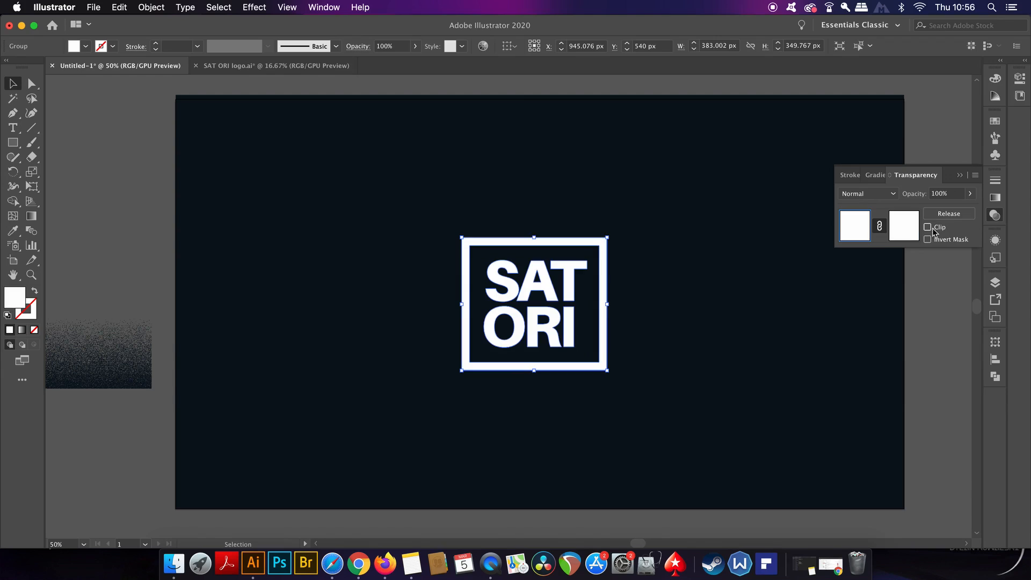
{"action": "left_click", "coordinate": [903, 226]}
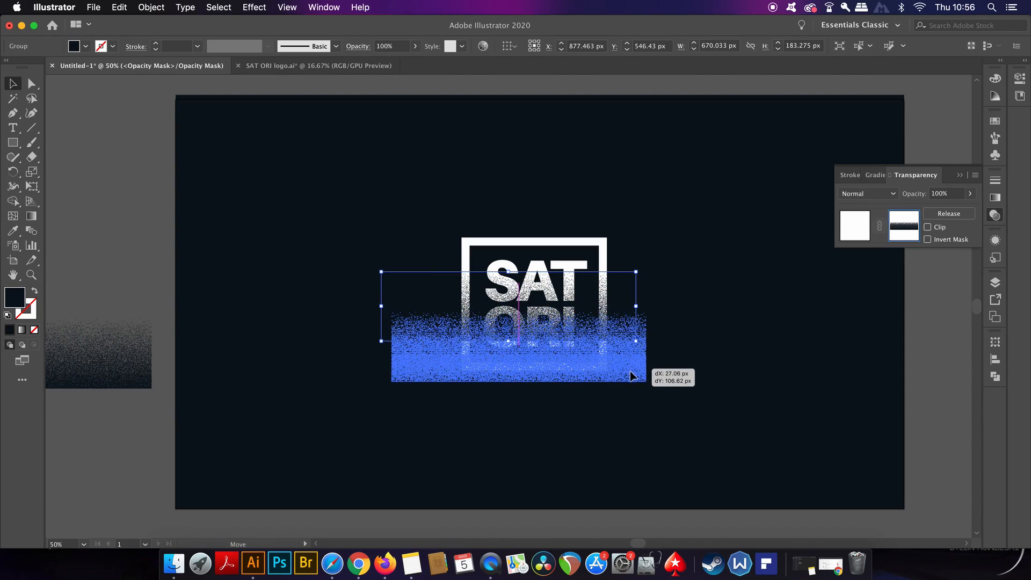
{"action": "left_click_drag", "start_coordinate": [514, 322], "coordinate": [520, 352]}
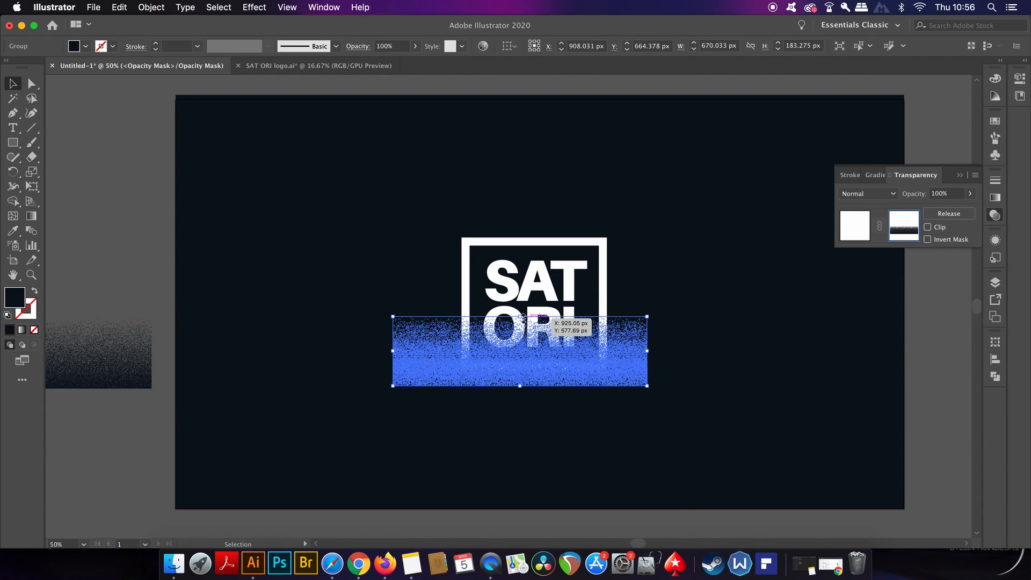